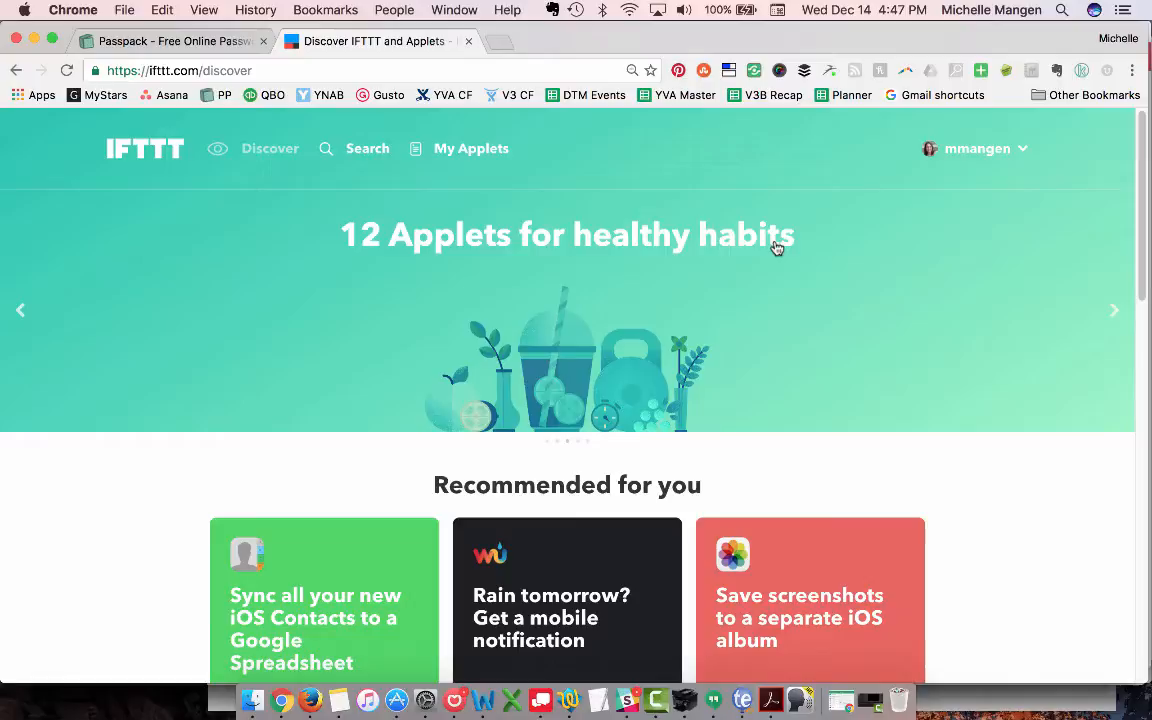
pyautogui.moveTo(672, 390)
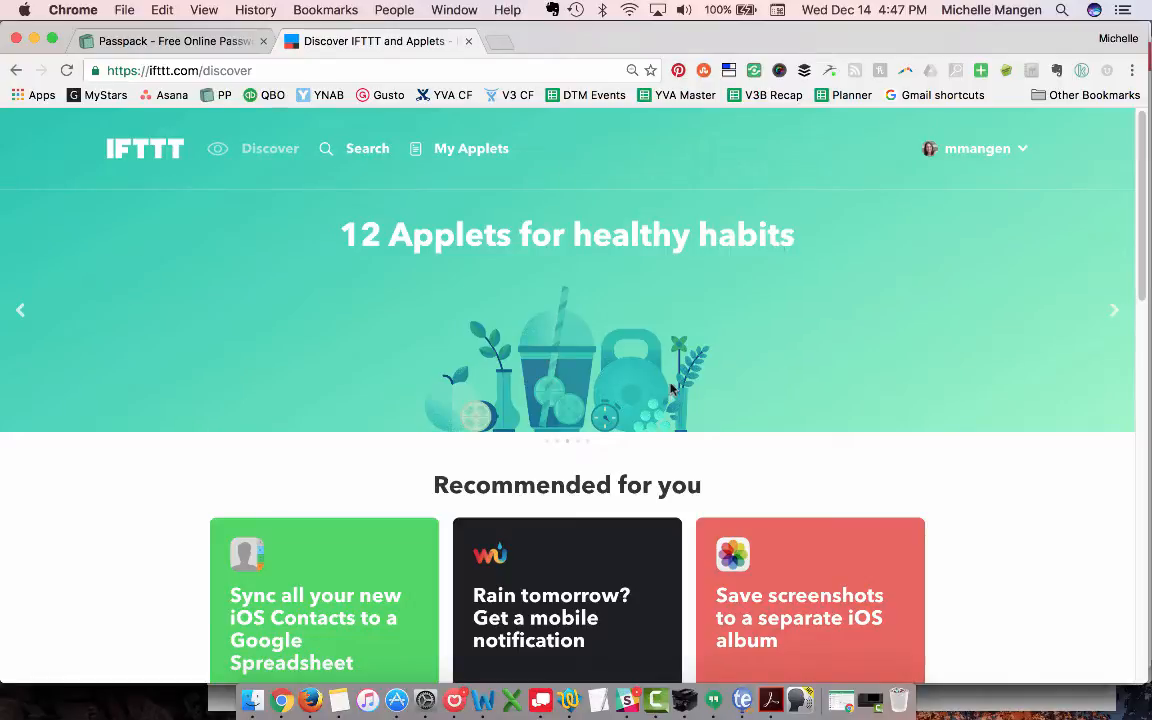
pyautogui.moveTo(814, 345)
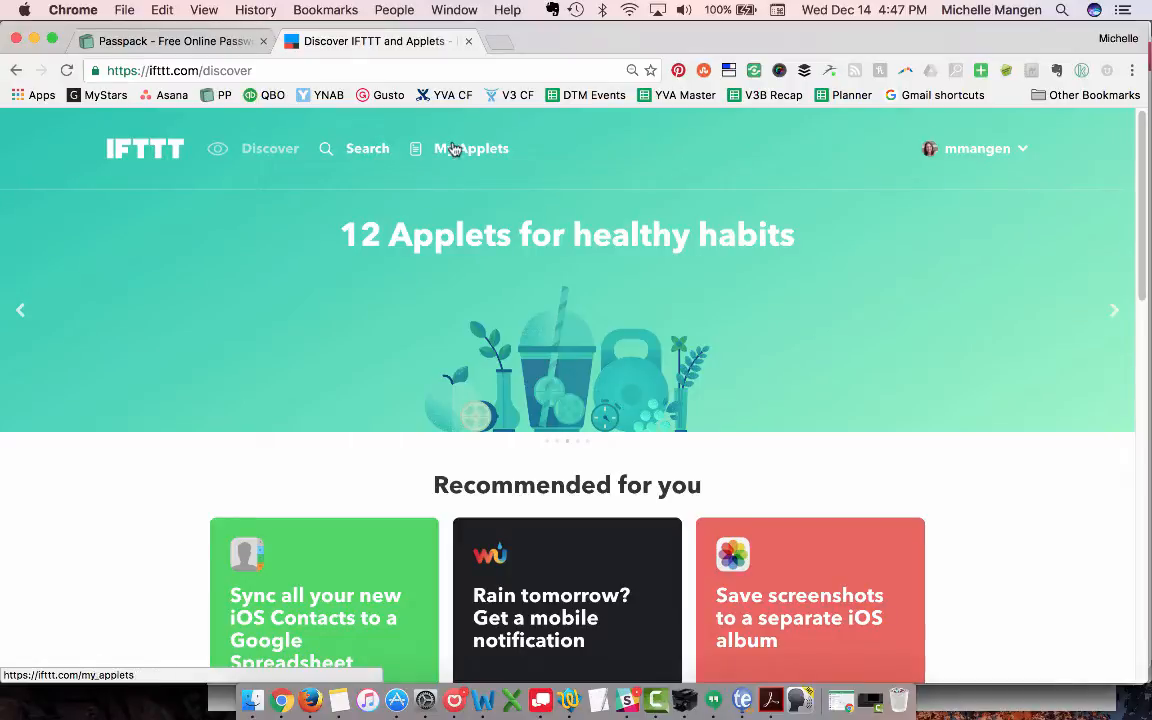
# Step: Open My Applets to see existing applets like the Slack reminder and Alexa phone finder
pyautogui.click(471, 148)
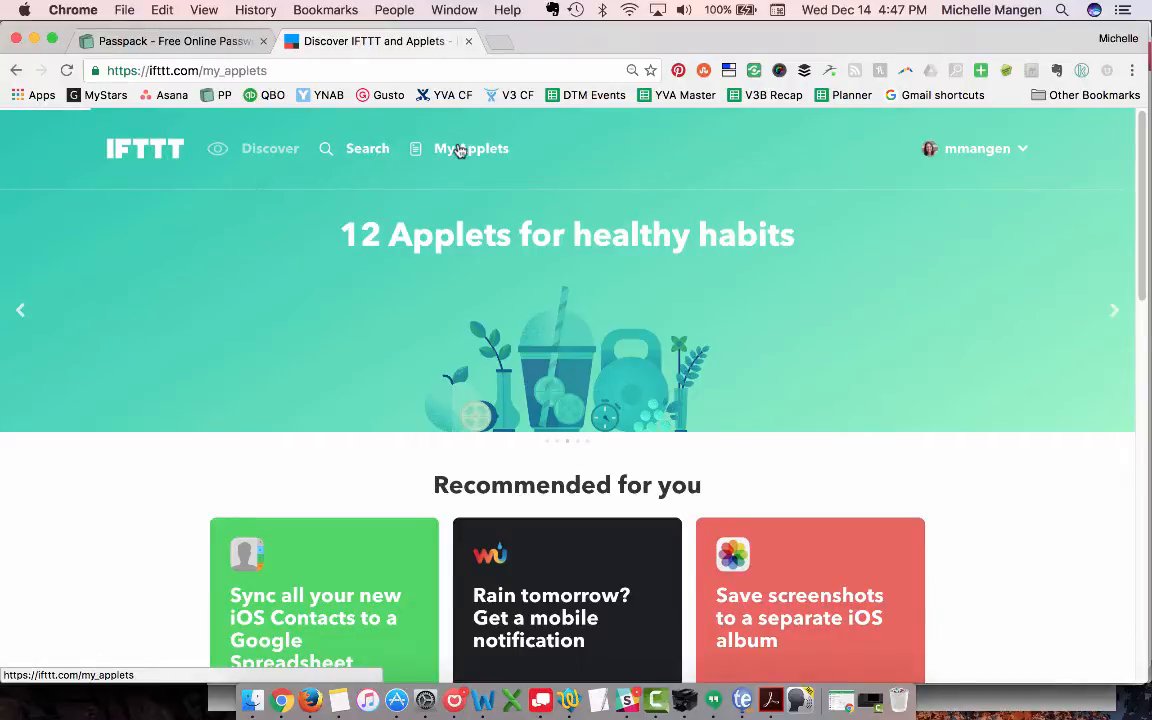
pyautogui.click(471, 148)
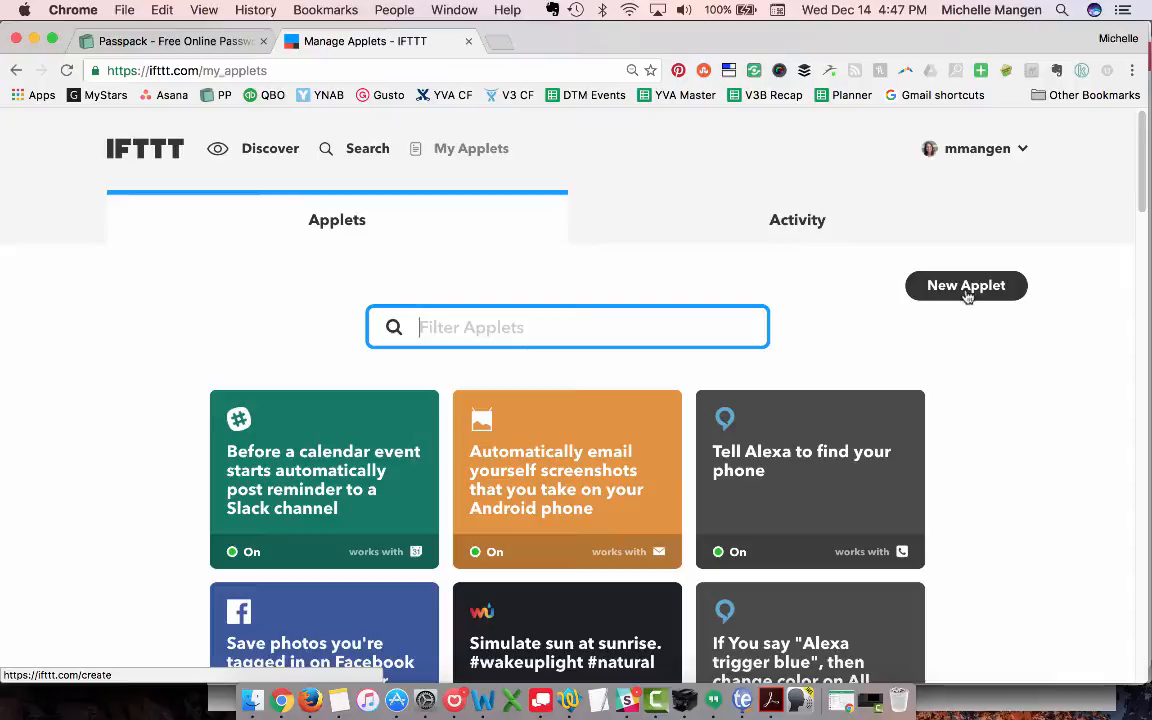
# Step: Create a new applet with Amazon Alexa's 'Say a specific phrase' as the trigger
pyautogui.click(965, 285)
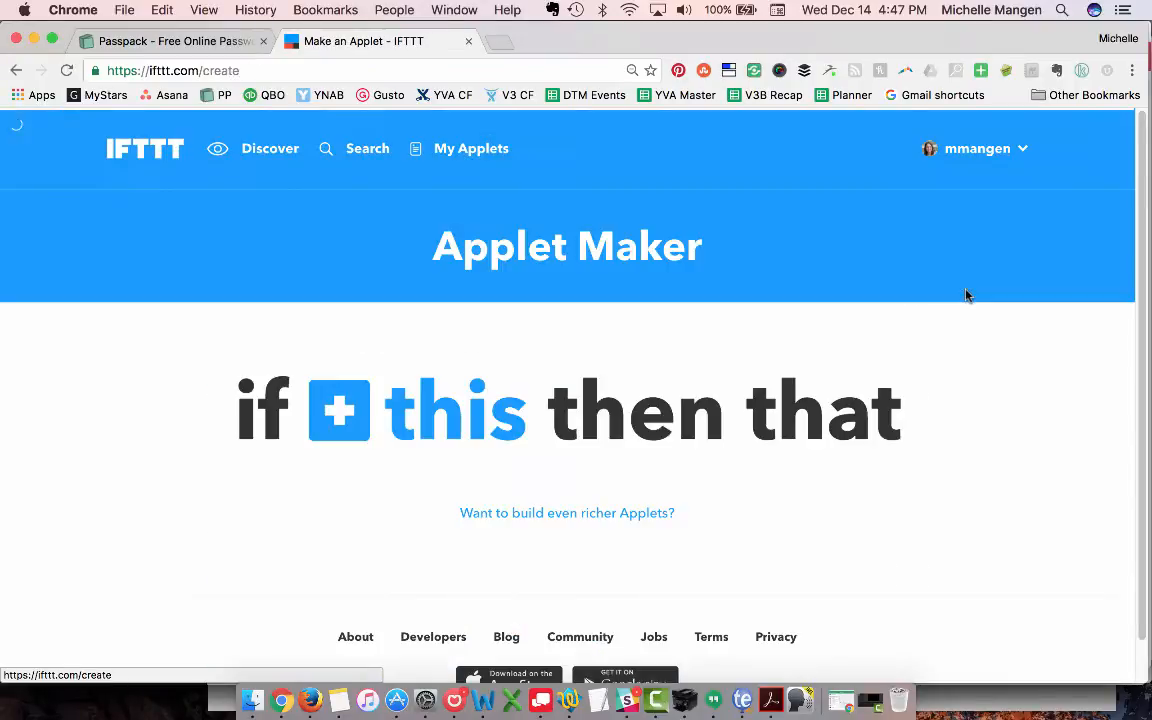
pyautogui.click(339, 410)
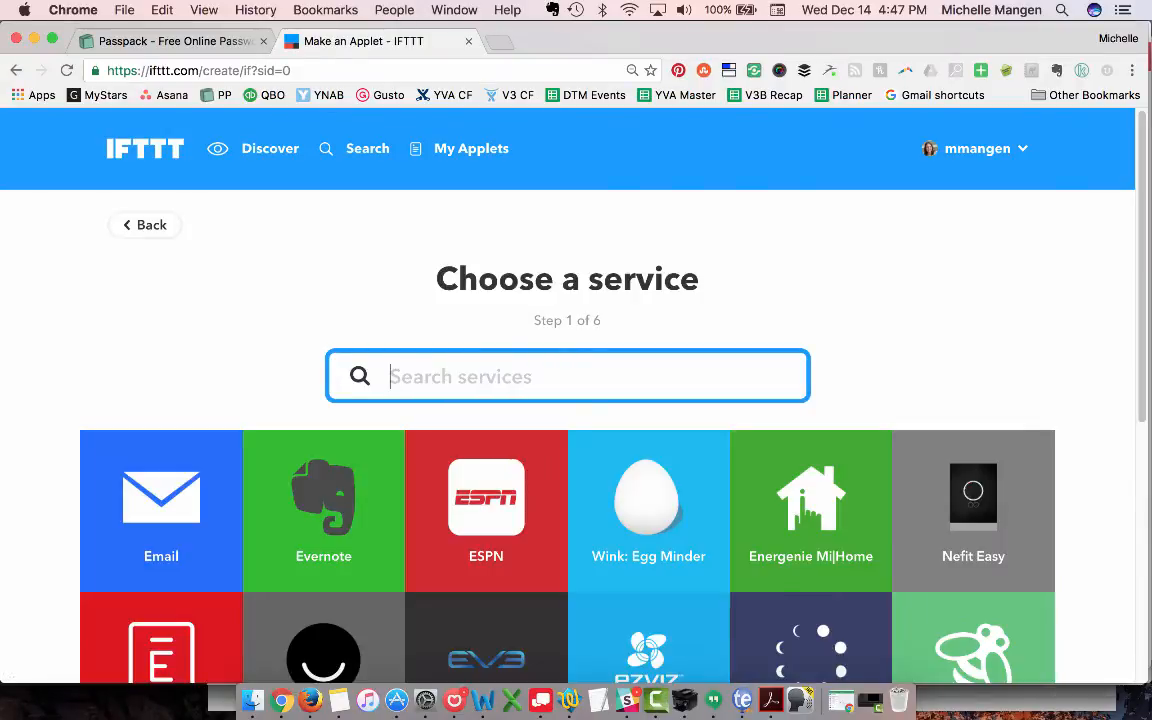
pyautogui.write('ama')
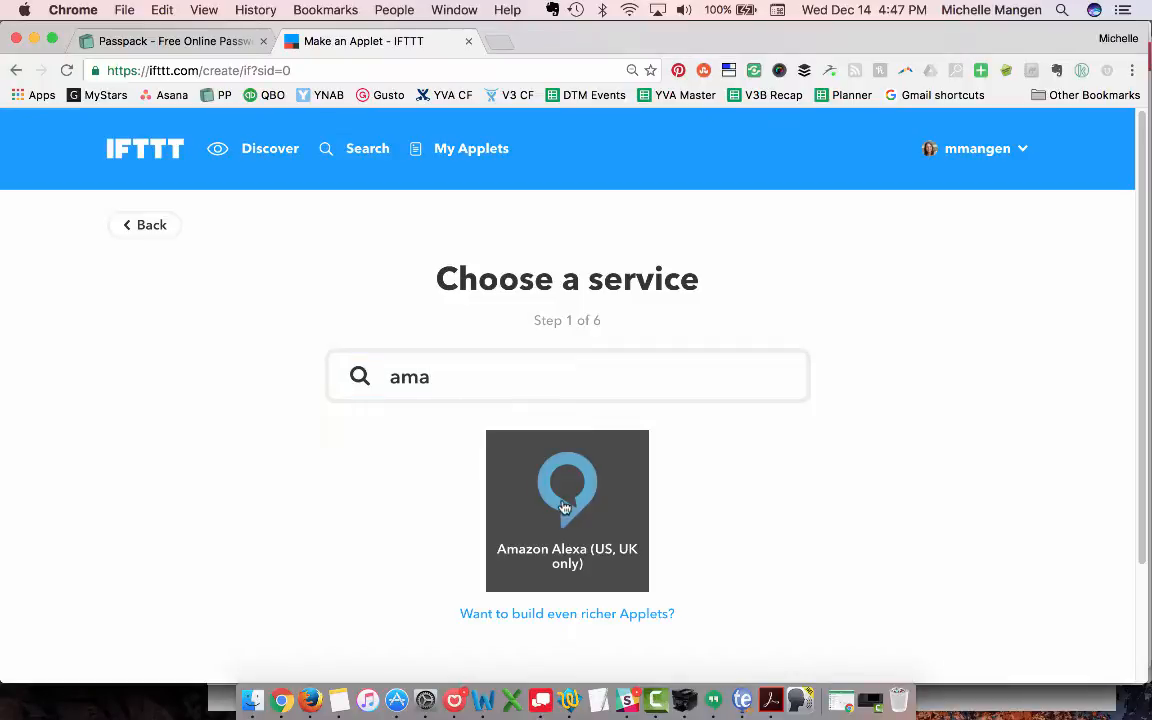
pyautogui.click(567, 510)
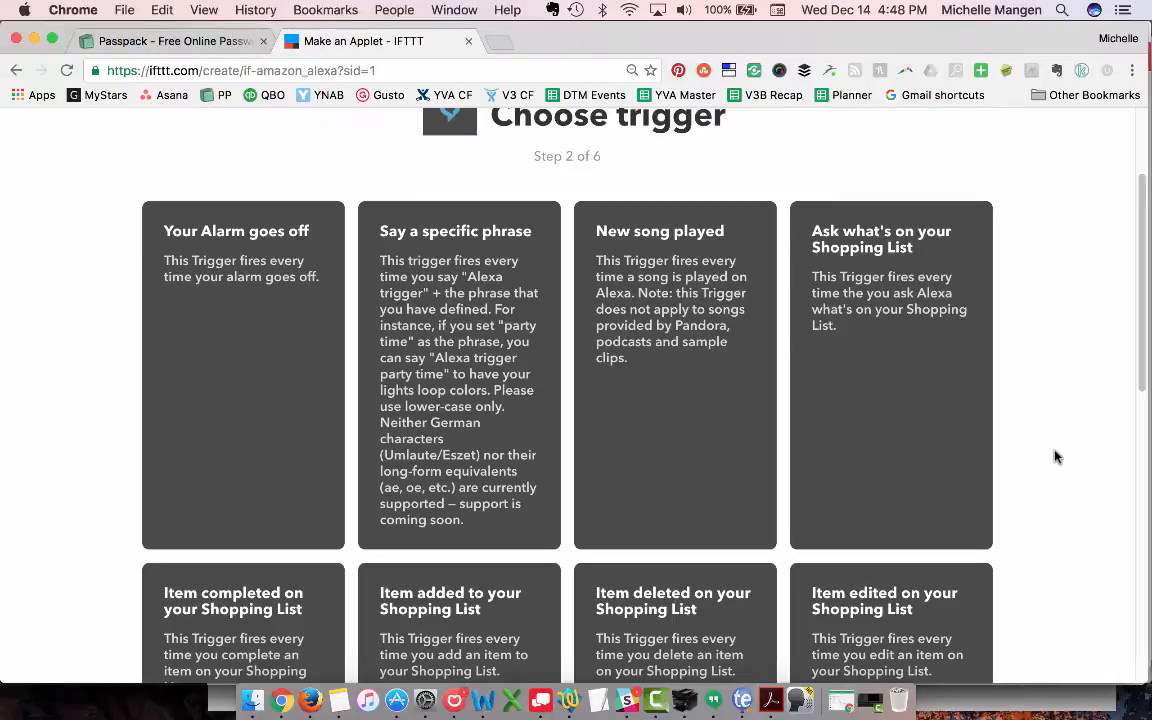
pyautogui.scroll(-3)
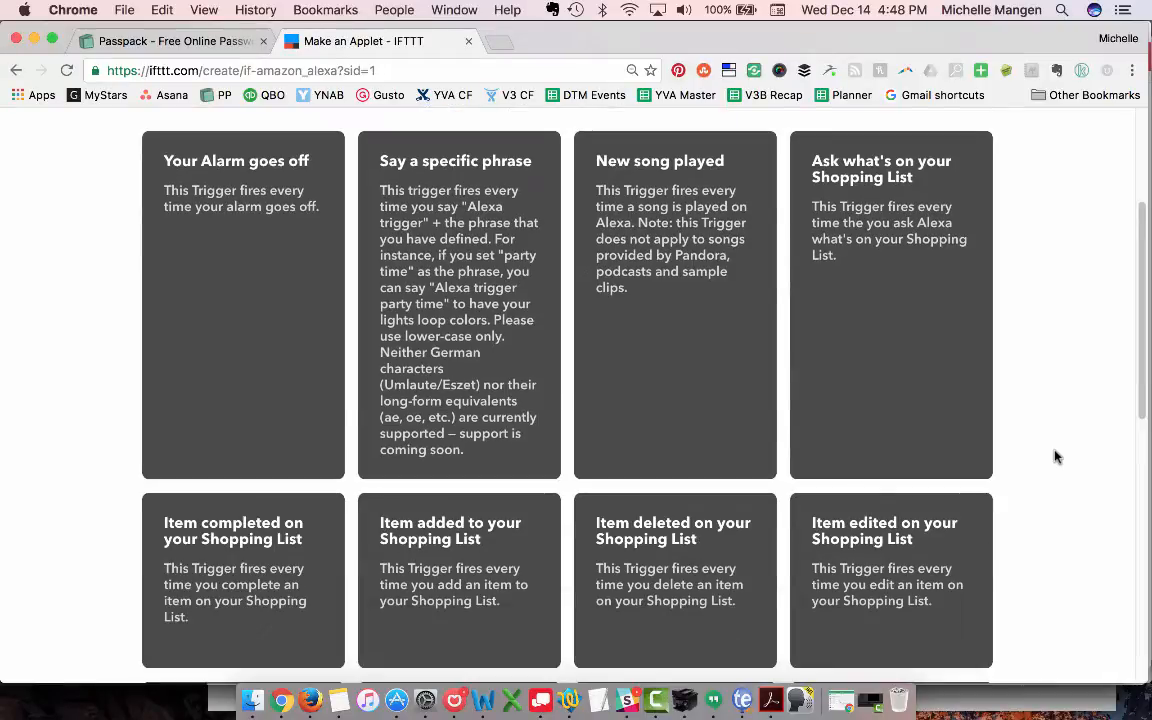
pyautogui.scroll(-3)
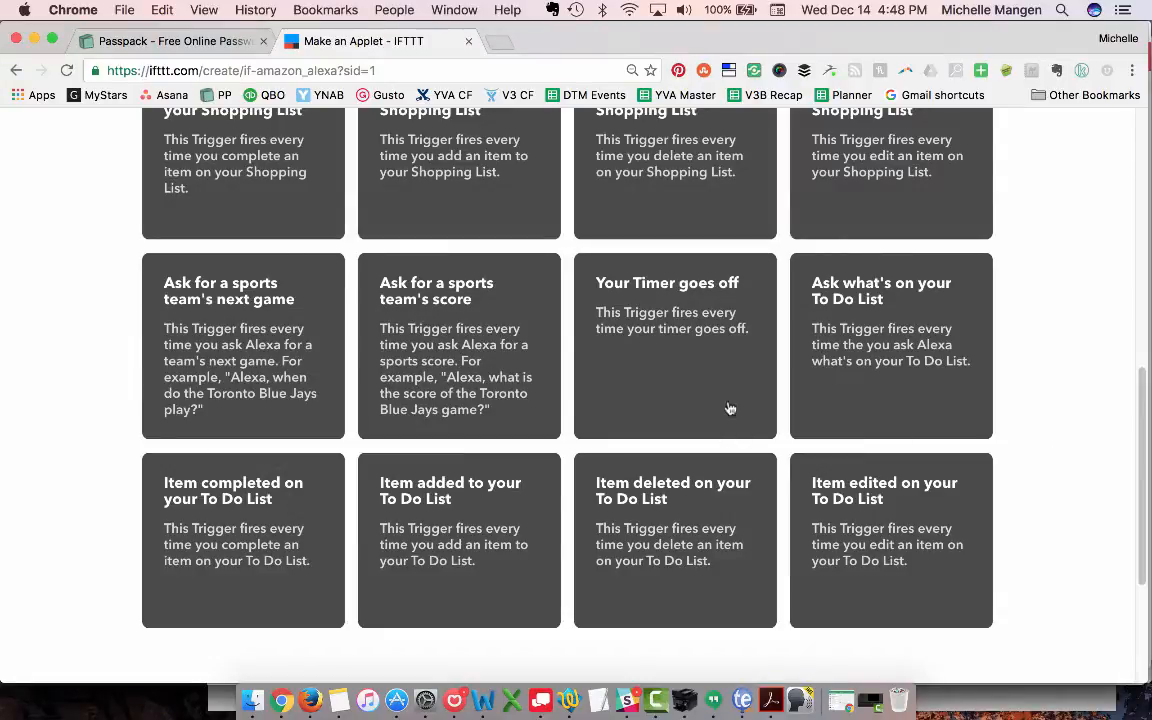
pyautogui.scroll(3)
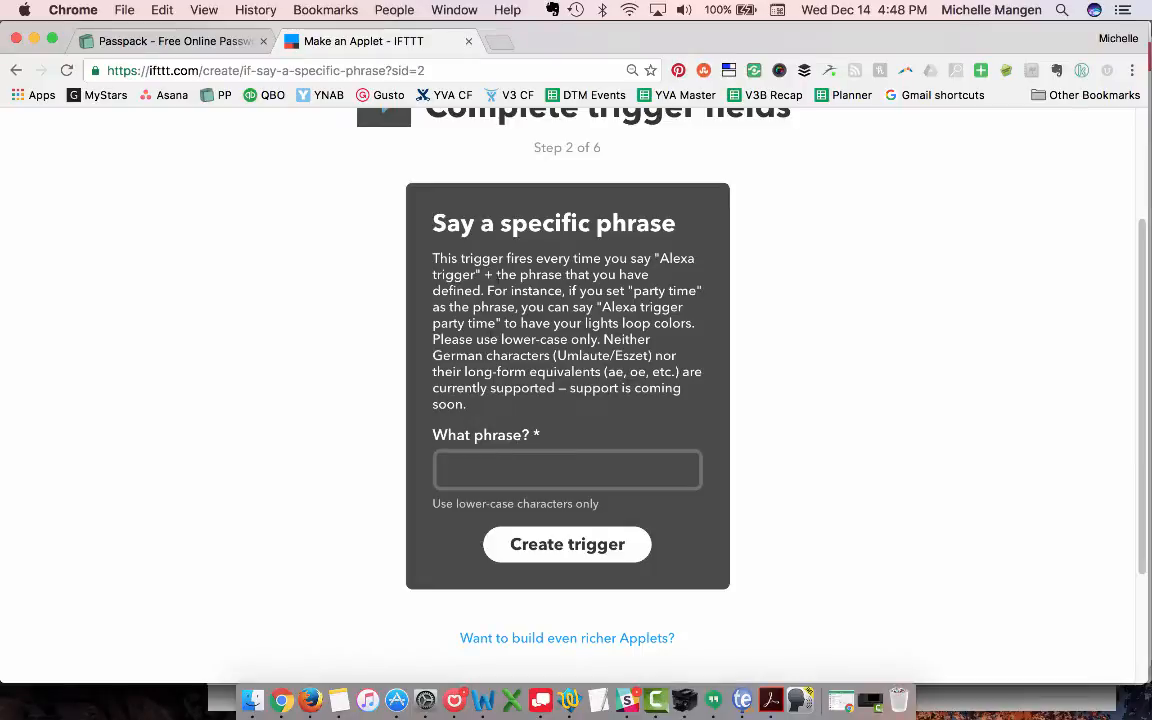
# Step: Enter 'relaxing light' as the Alexa phrase and create the trigger
pyautogui.click(567, 469)
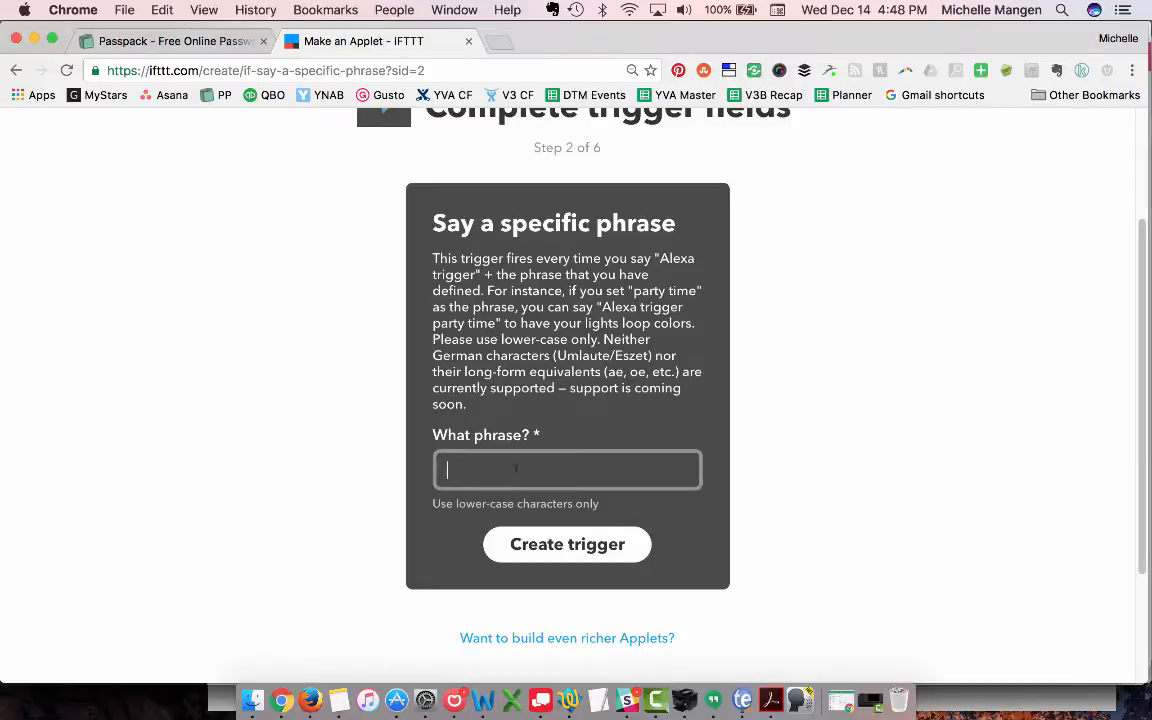
pyautogui.write('relaxing lights')
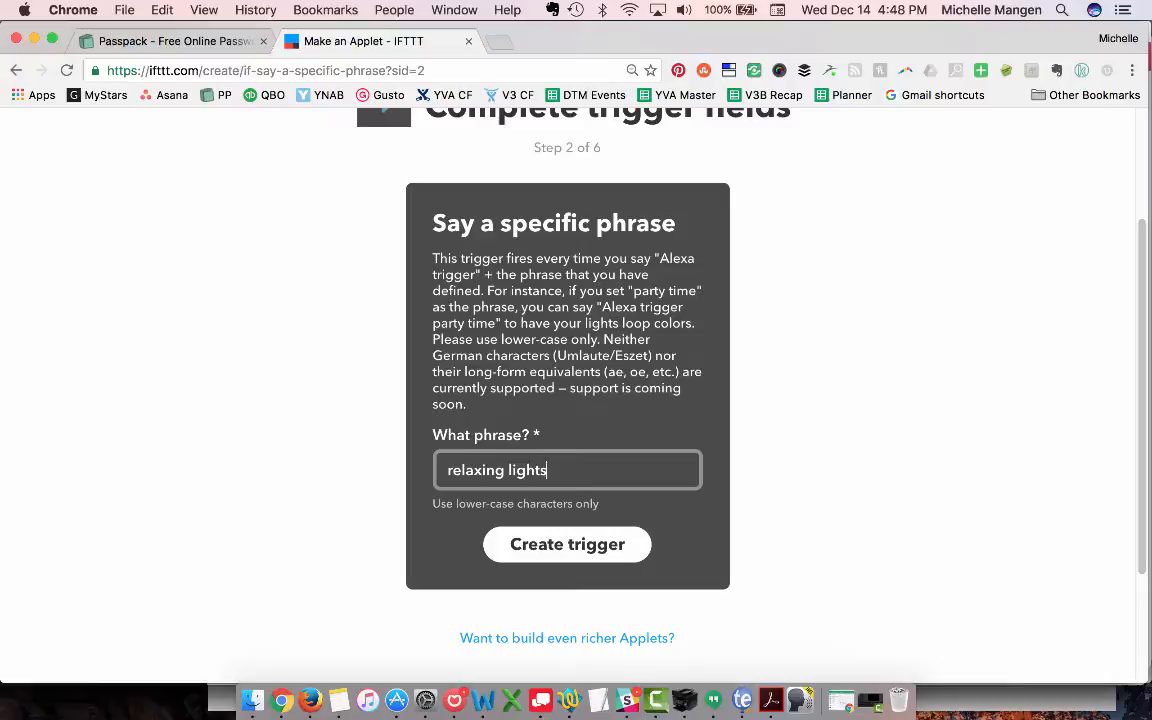
pyautogui.press('Backspace')
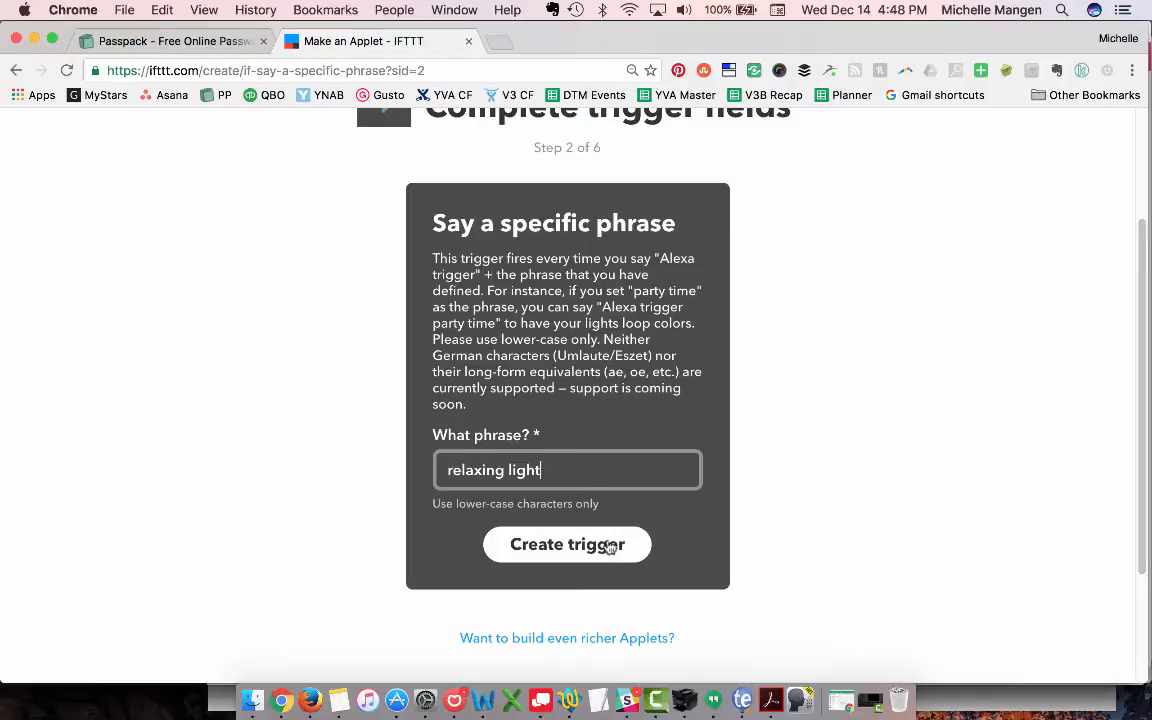
pyautogui.click(567, 544)
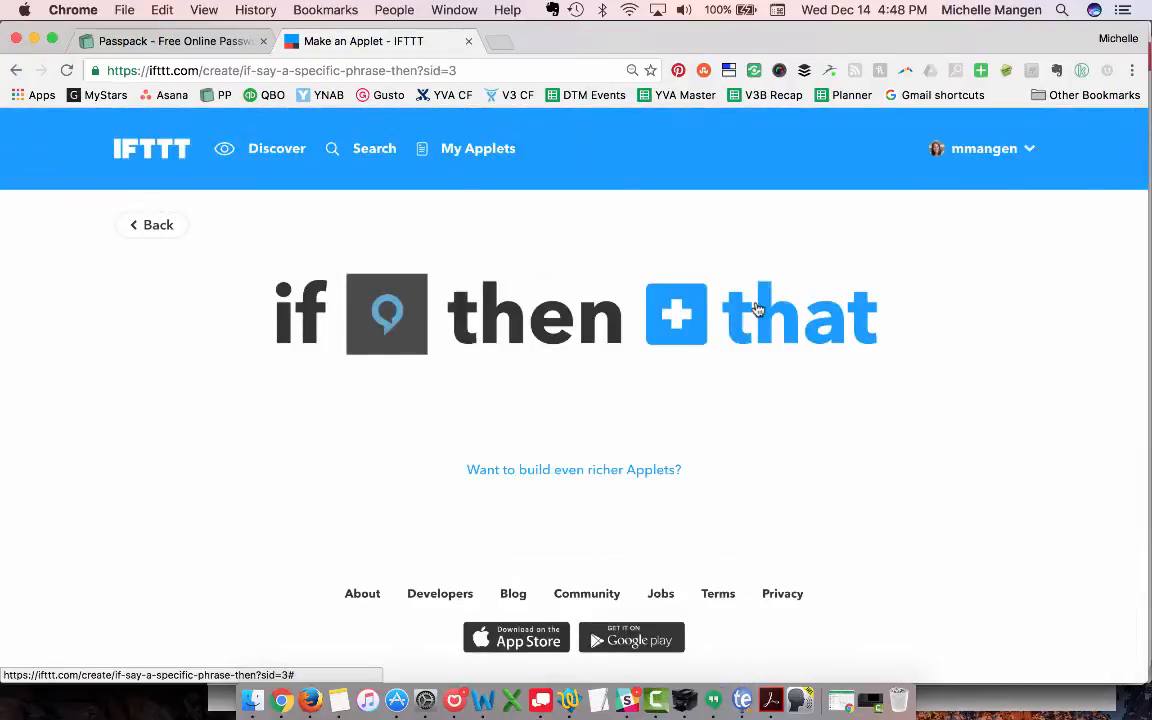
# Step: Choose Philips Hue as the action service with its Change color action
pyautogui.click(676, 314)
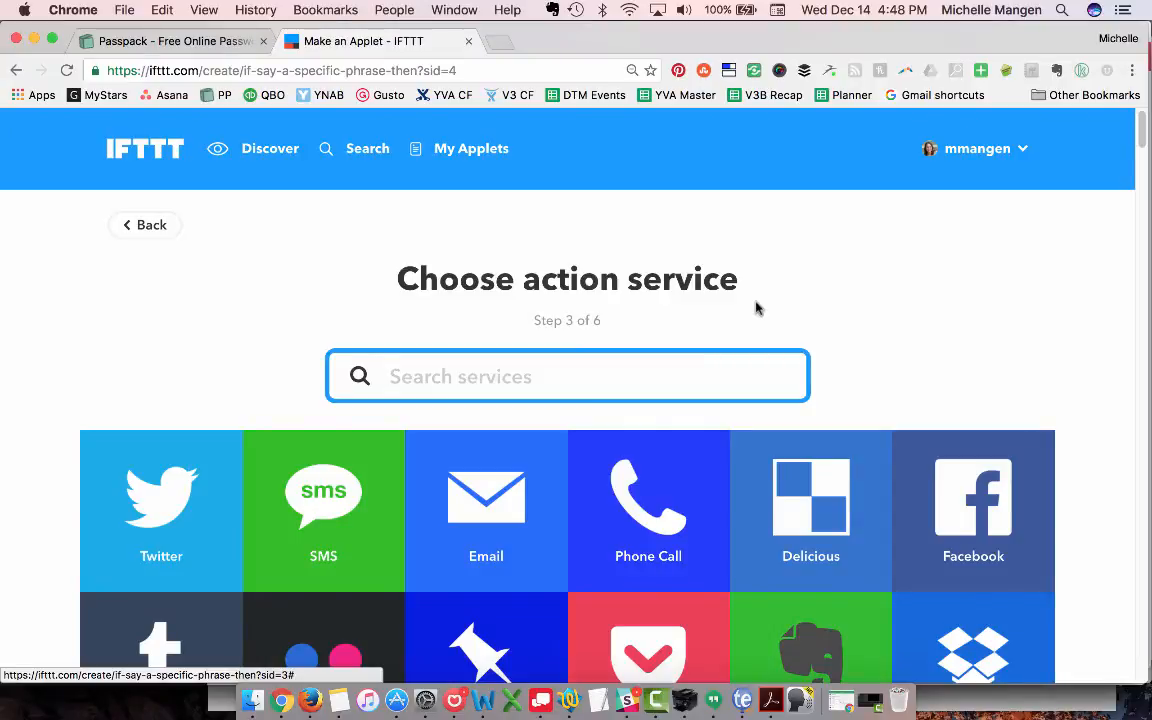
pyautogui.write('hue')
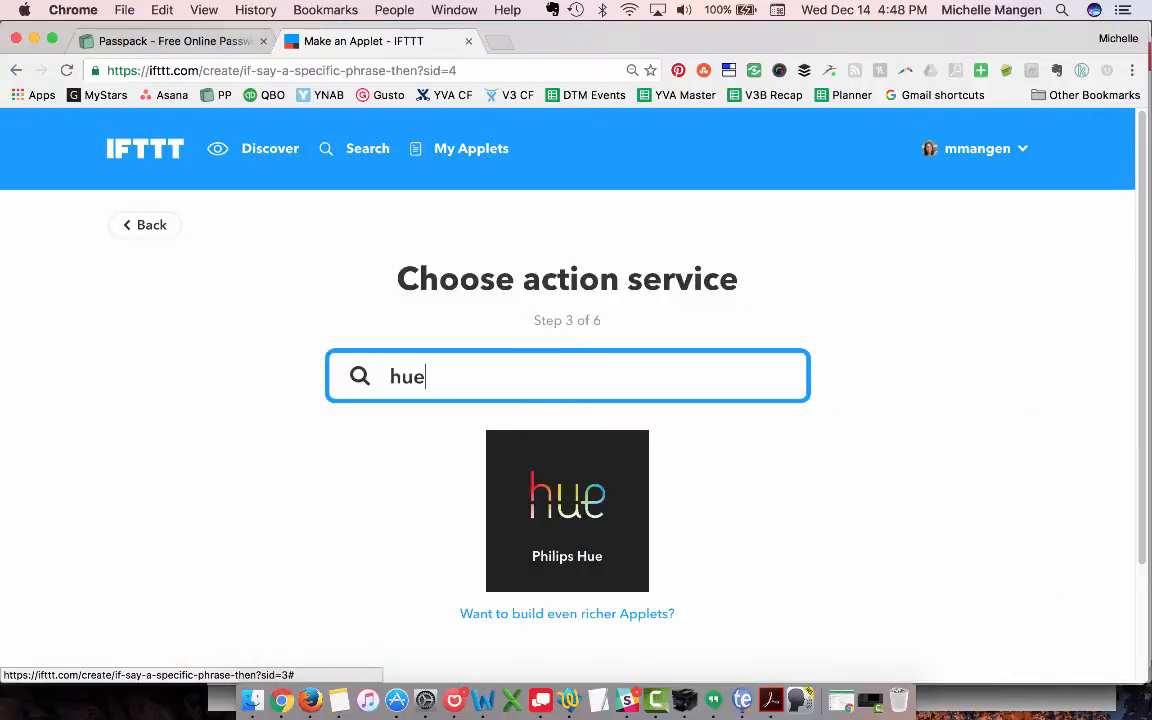
pyautogui.click(567, 510)
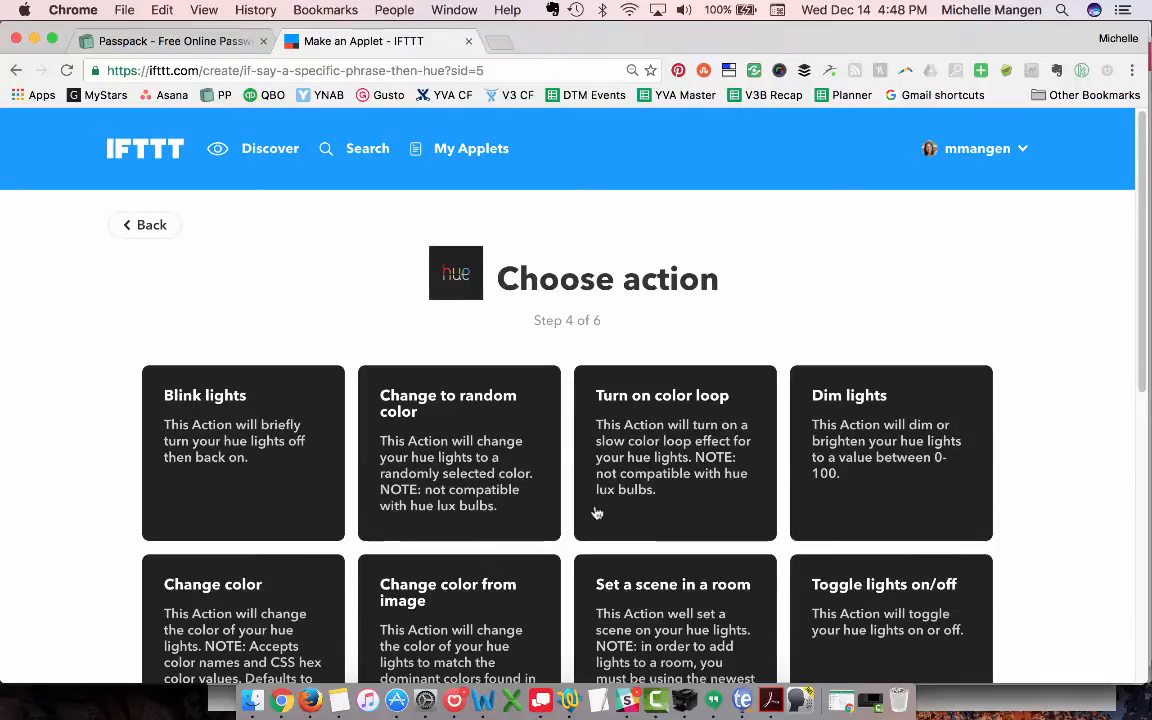
pyautogui.scroll(-3)
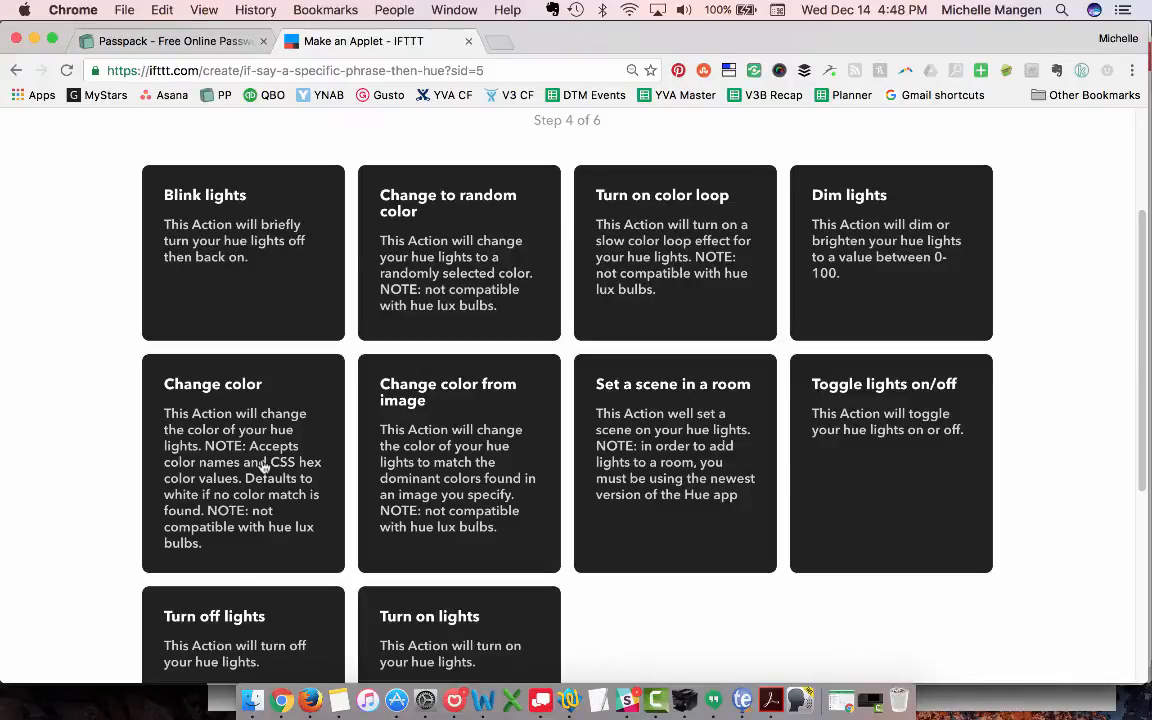
pyautogui.scroll(-3)
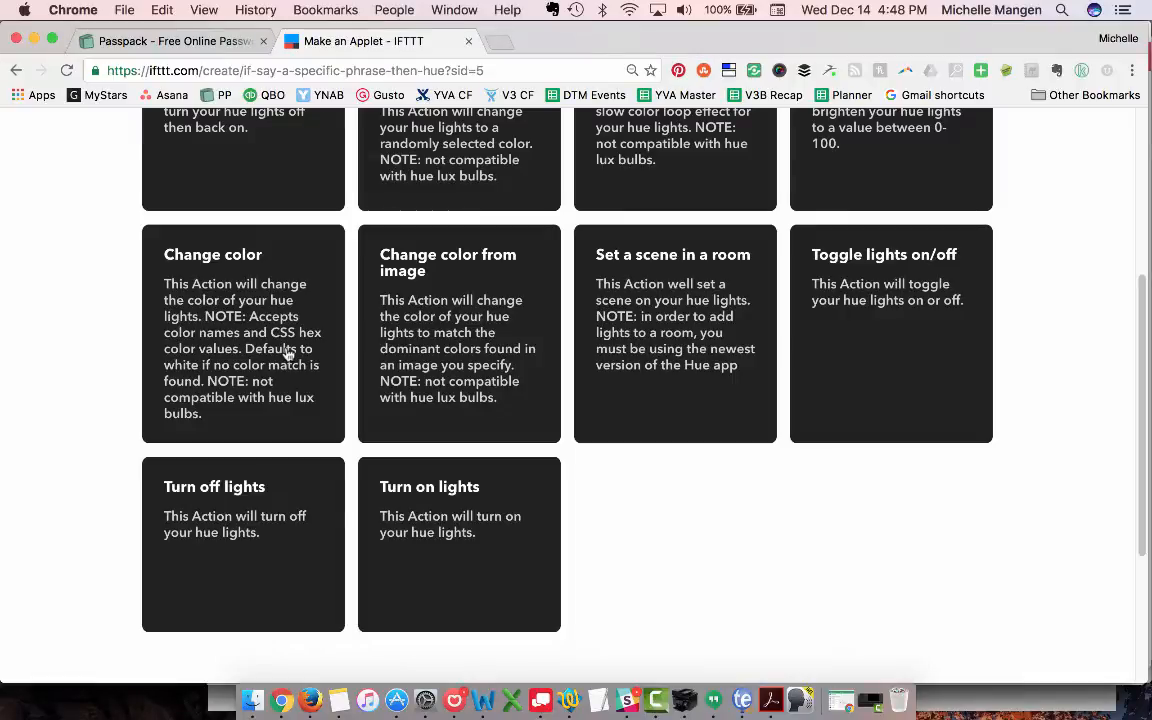
pyautogui.click(243, 254)
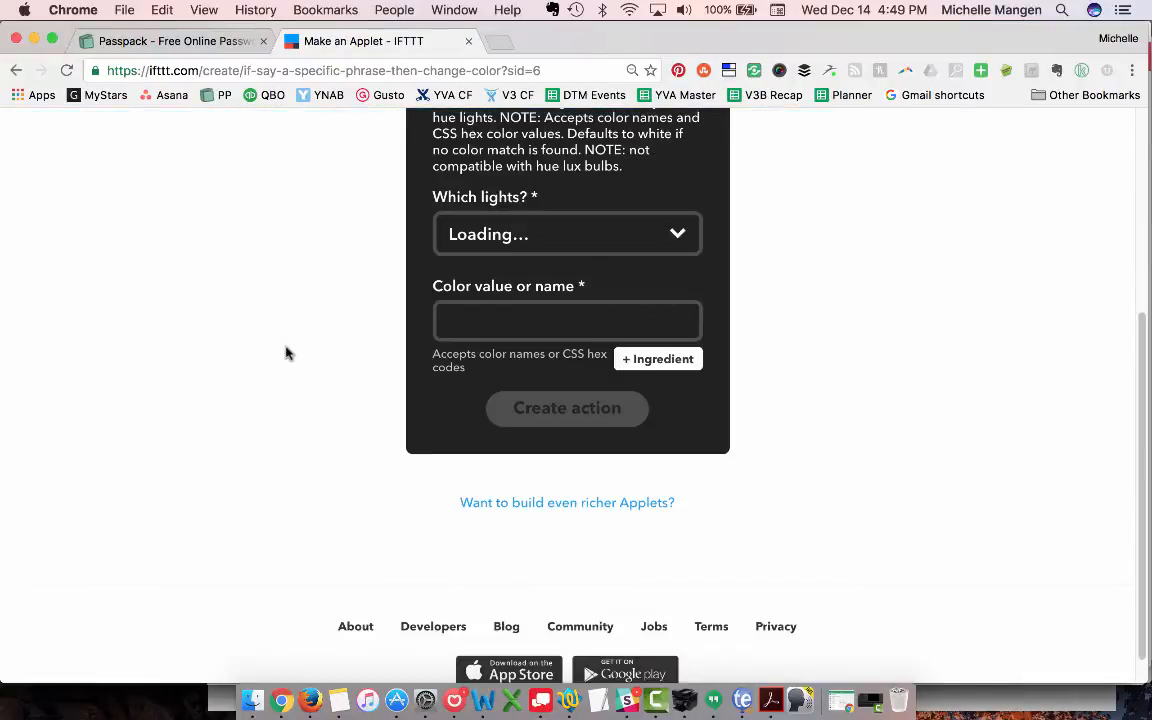
# Step: Set 'Which lights?' to All lights and focus the empty Color value field
pyautogui.click(567, 233)
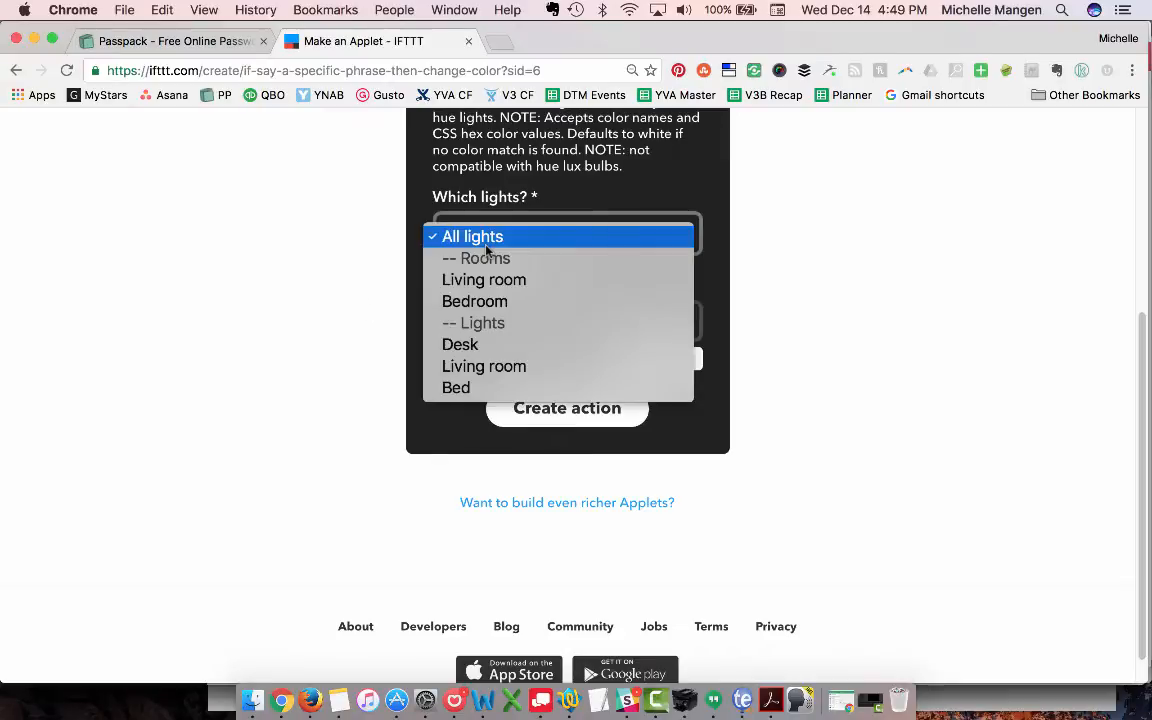
pyautogui.click(472, 236)
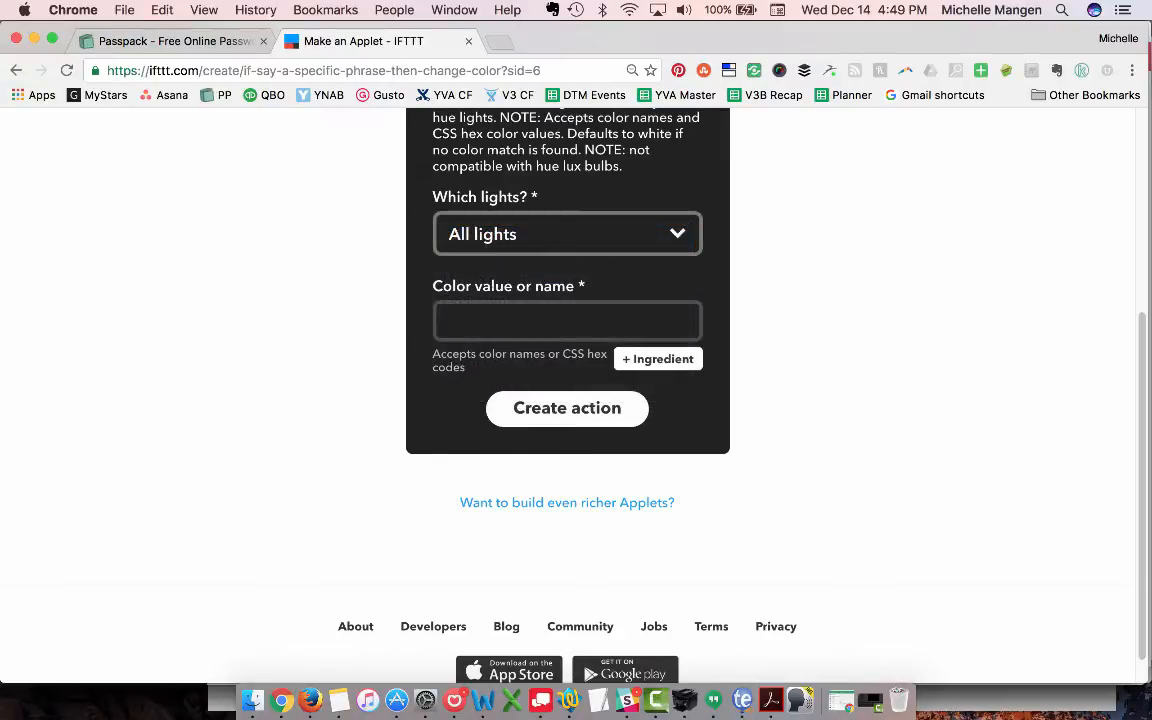
pyautogui.click(567, 320)
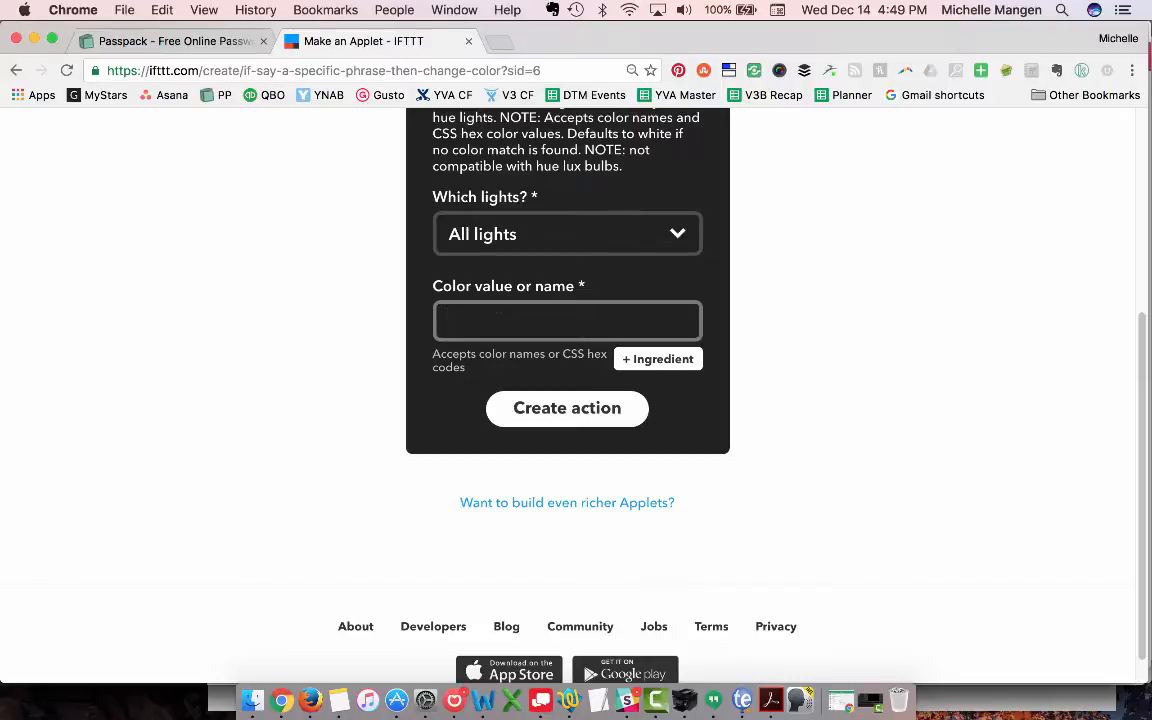
pyautogui.scroll(-3)
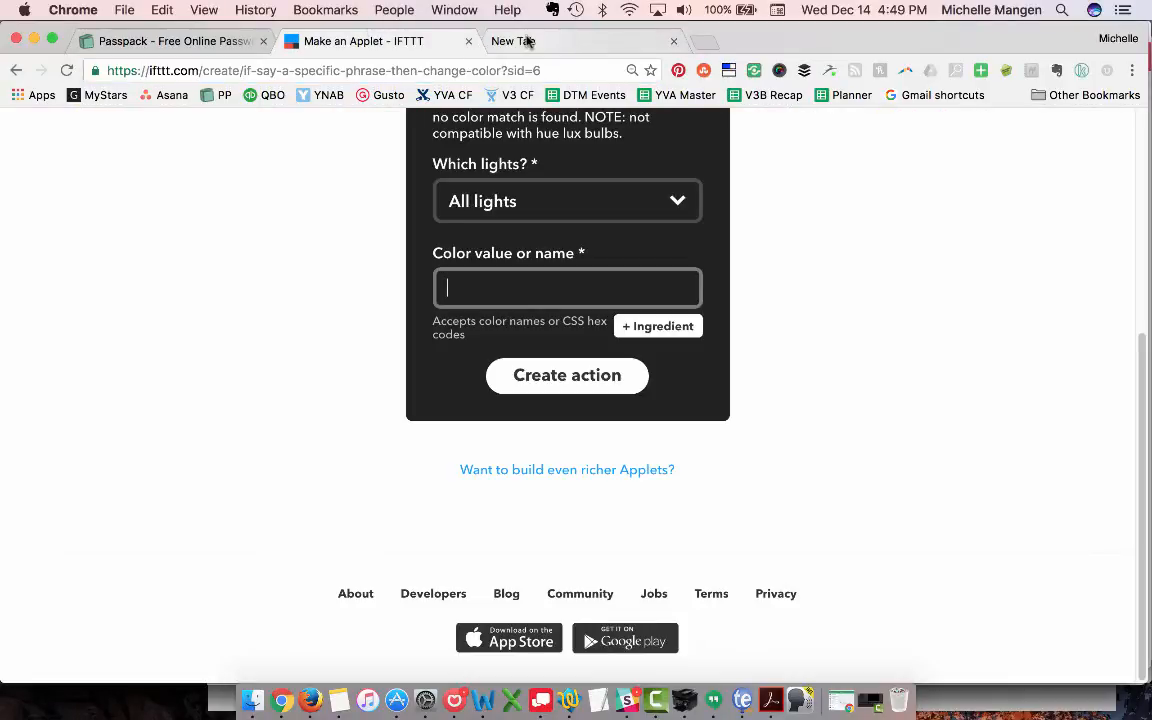
# Step: Search Google in a new tab for the Philips Hue relax colour code
pyautogui.click(513, 41)
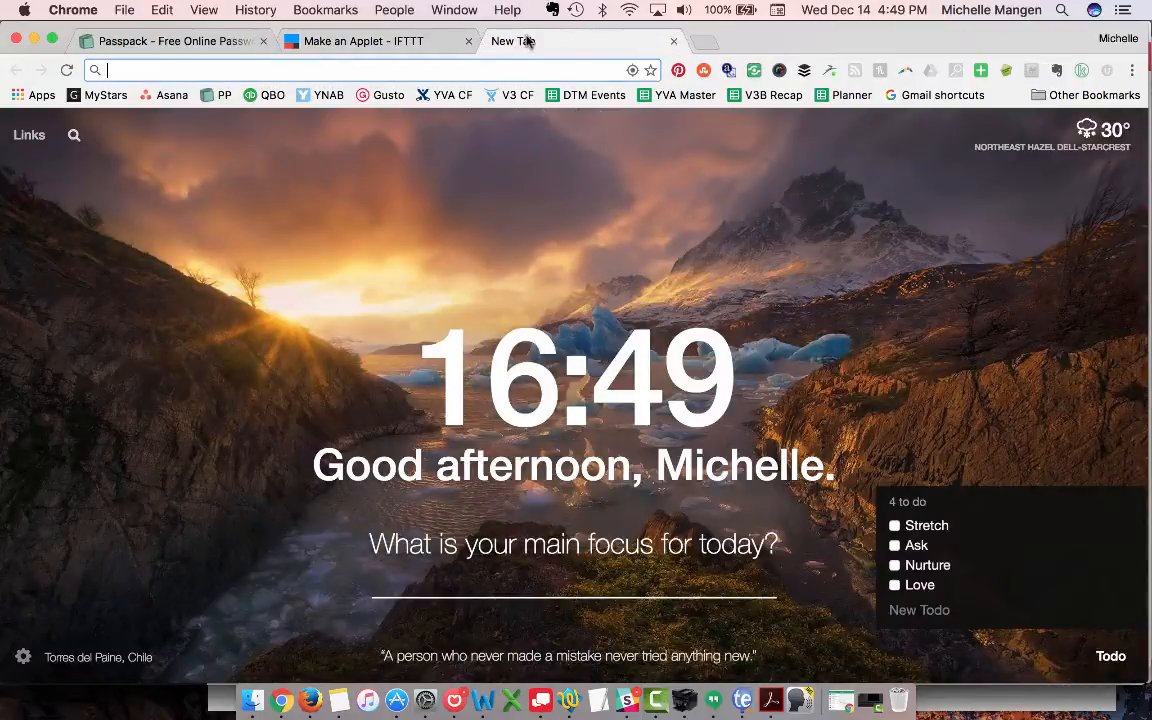
pyautogui.write('color code on philips')
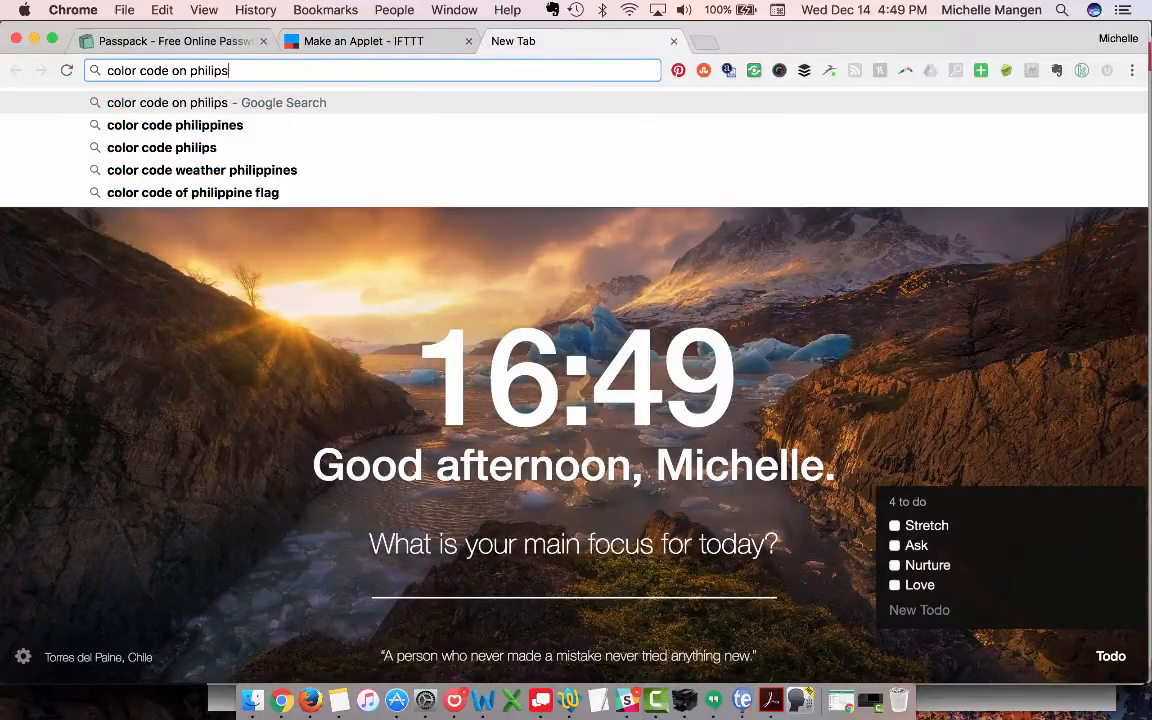
pyautogui.write('hue relax preset')
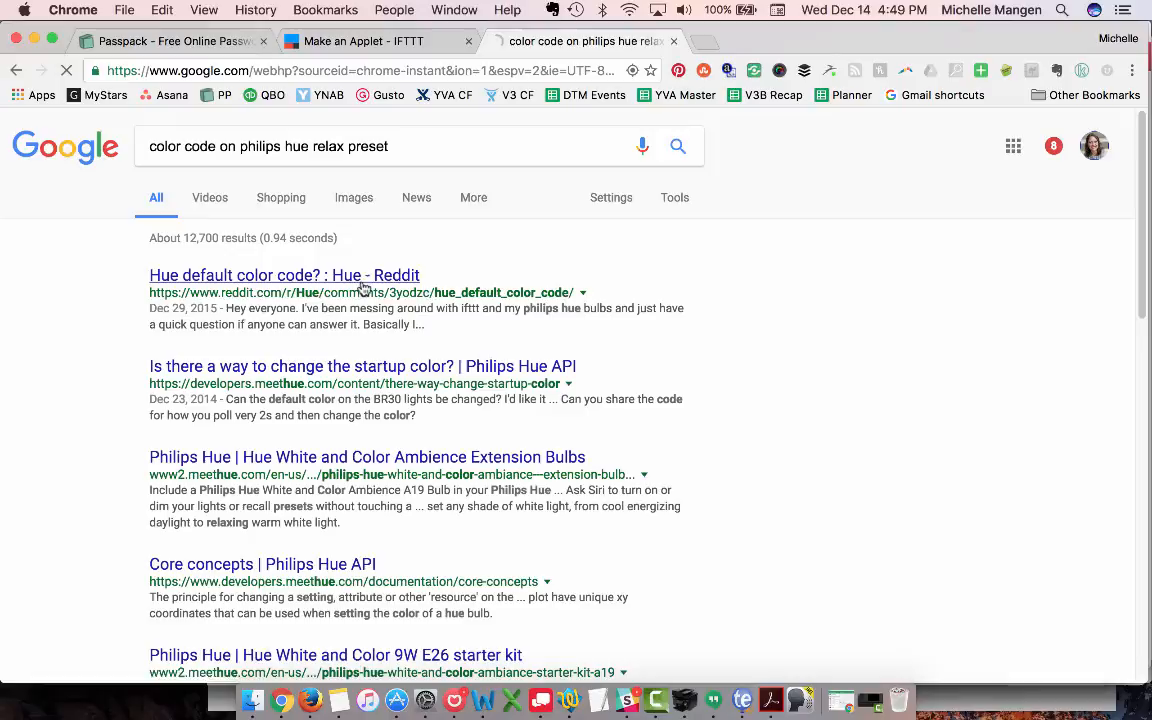
pyautogui.moveTo(359, 288)
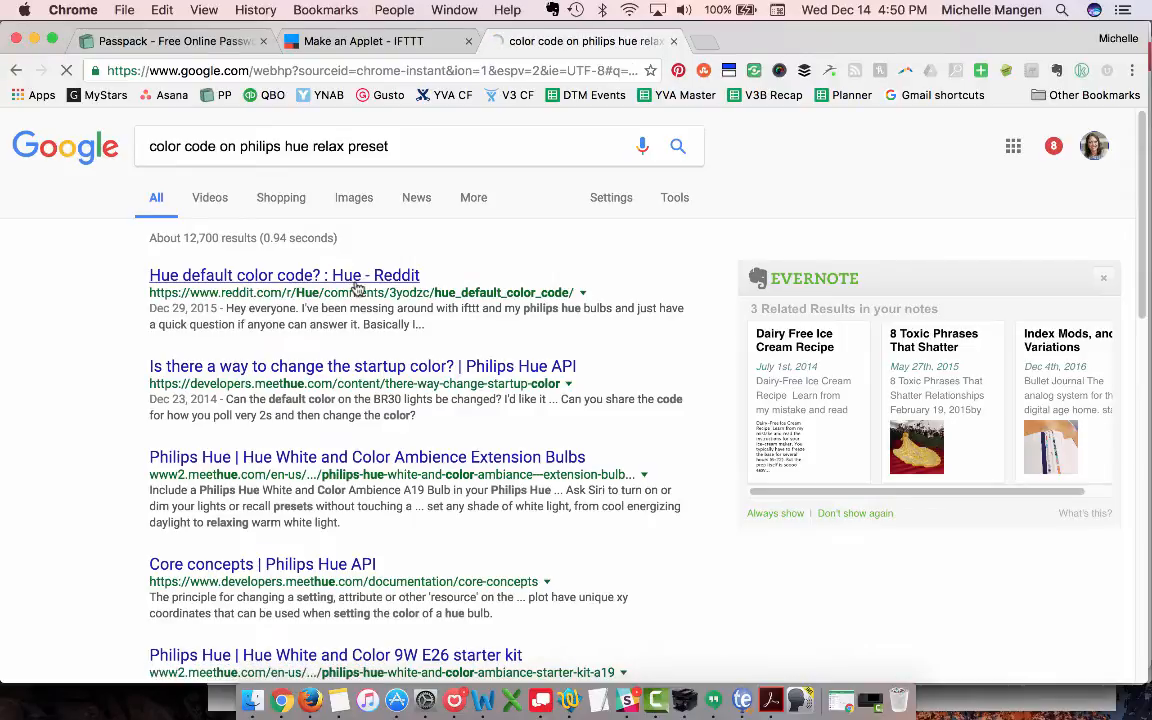
# Step: Copy the warm colour code f0c080 from the Reddit thread into the applet
pyautogui.click(284, 275)
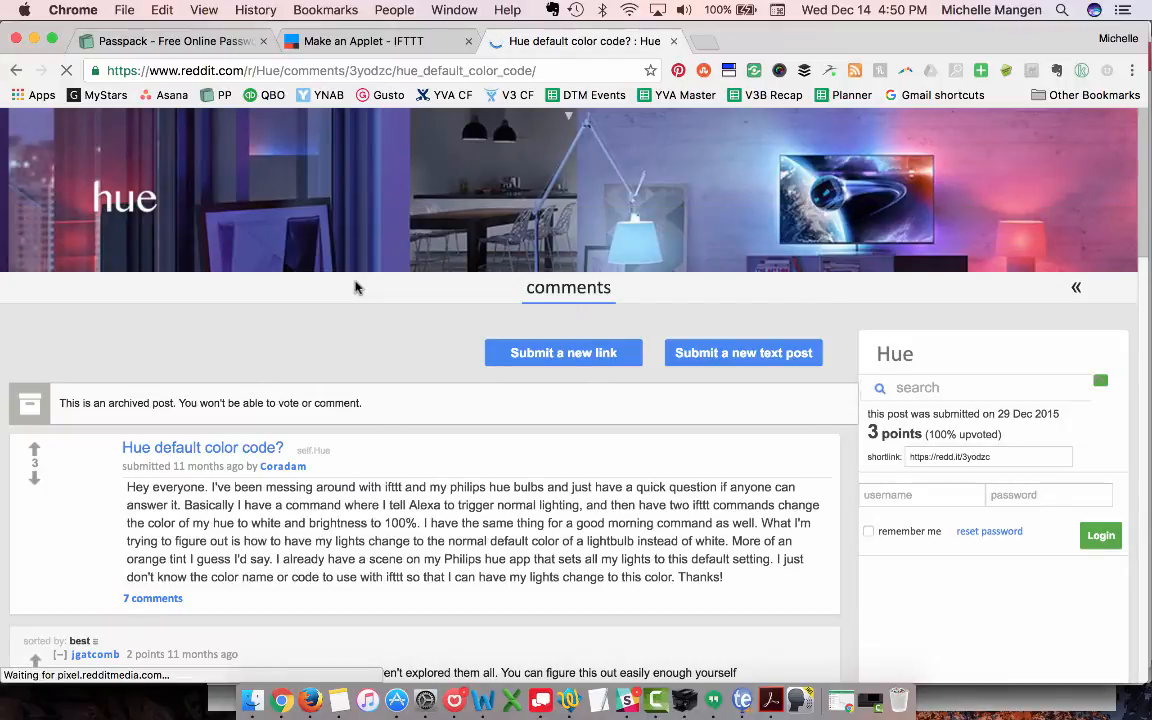
pyautogui.scroll(-3)
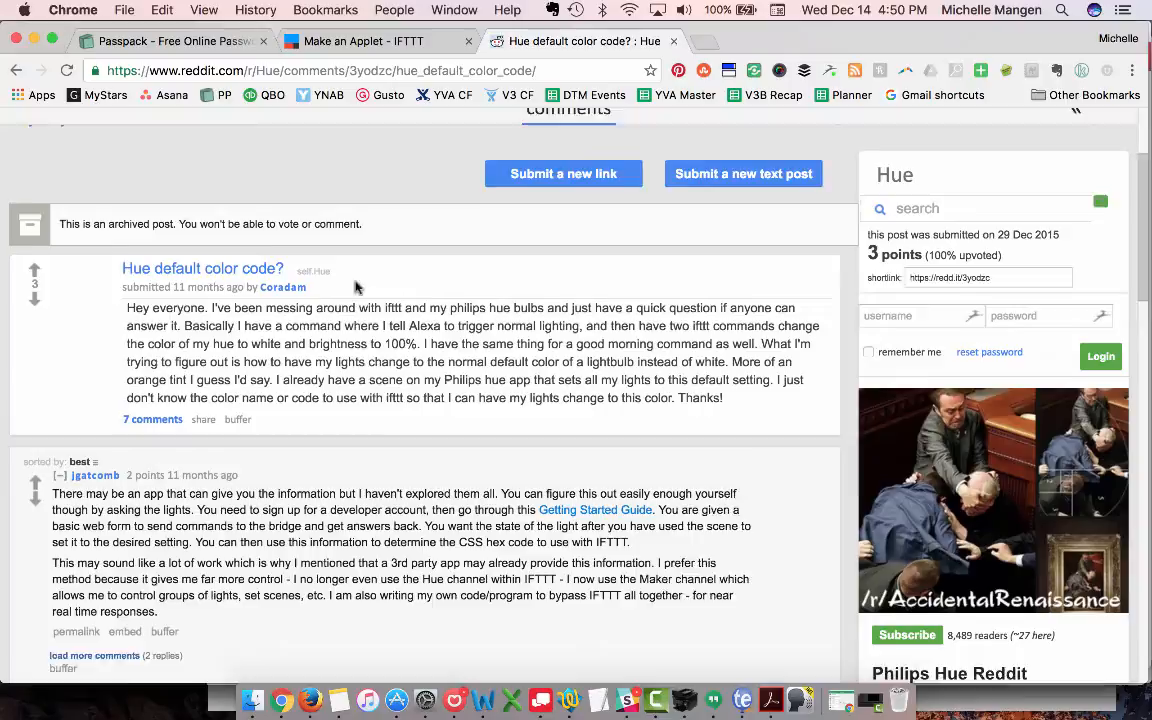
pyautogui.scroll(-3)
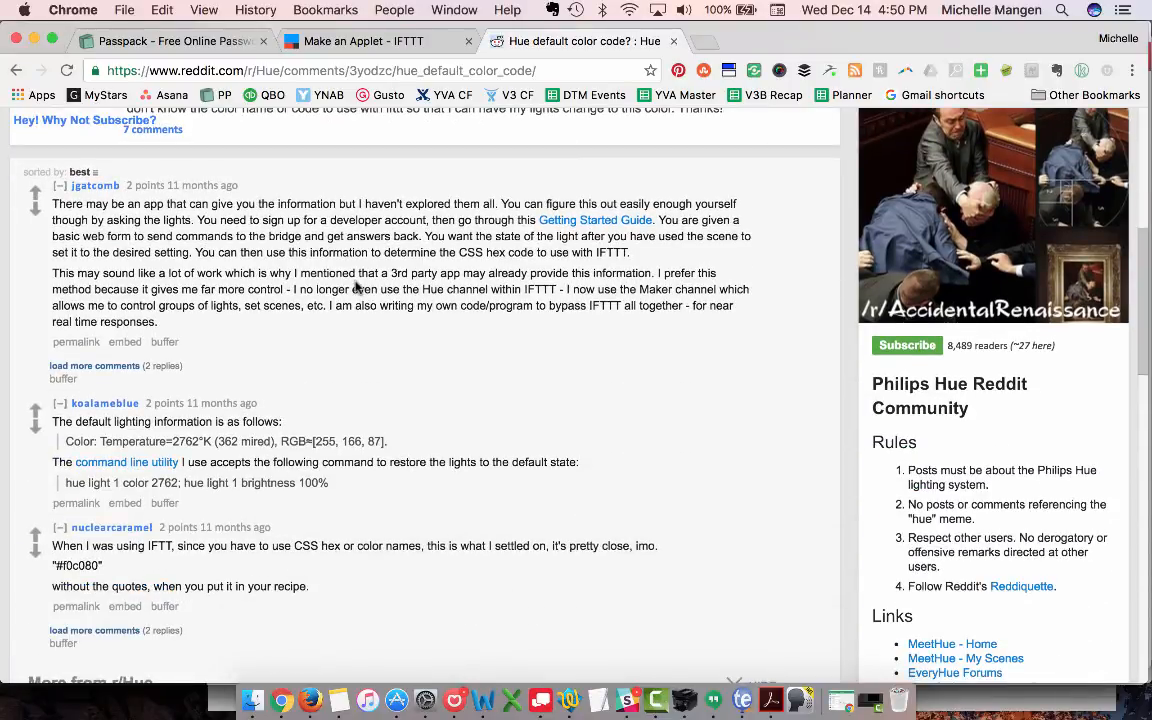
pyautogui.scroll(-3)
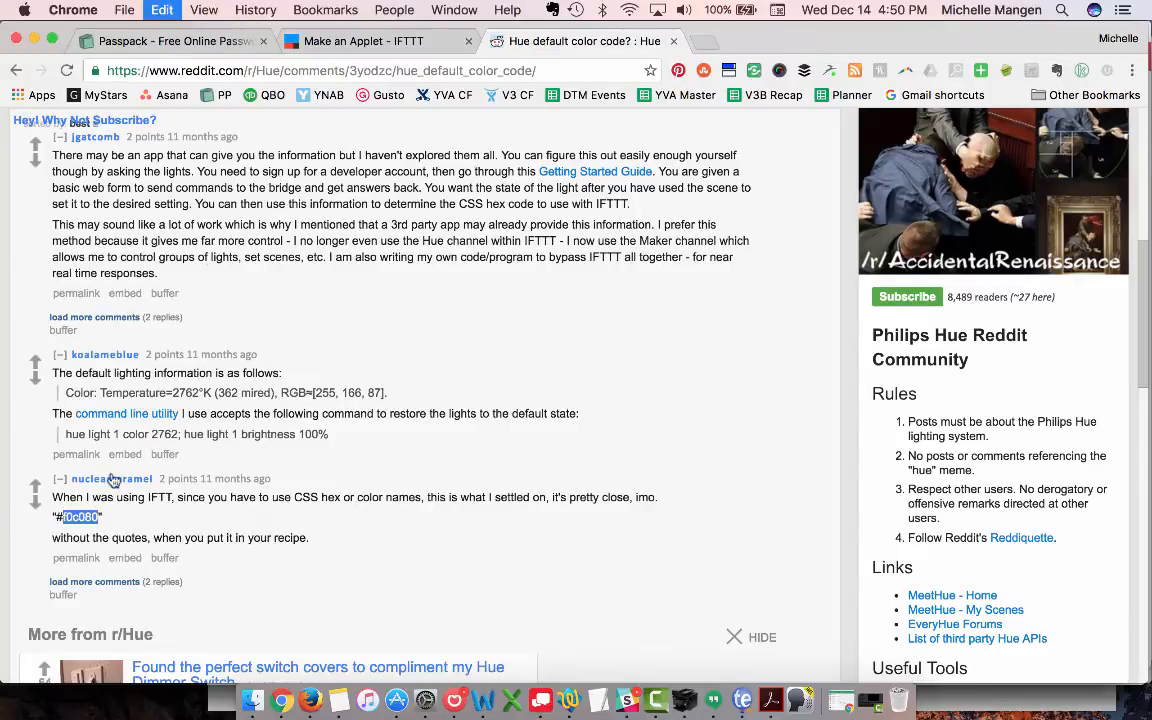
pyautogui.click(377, 41)
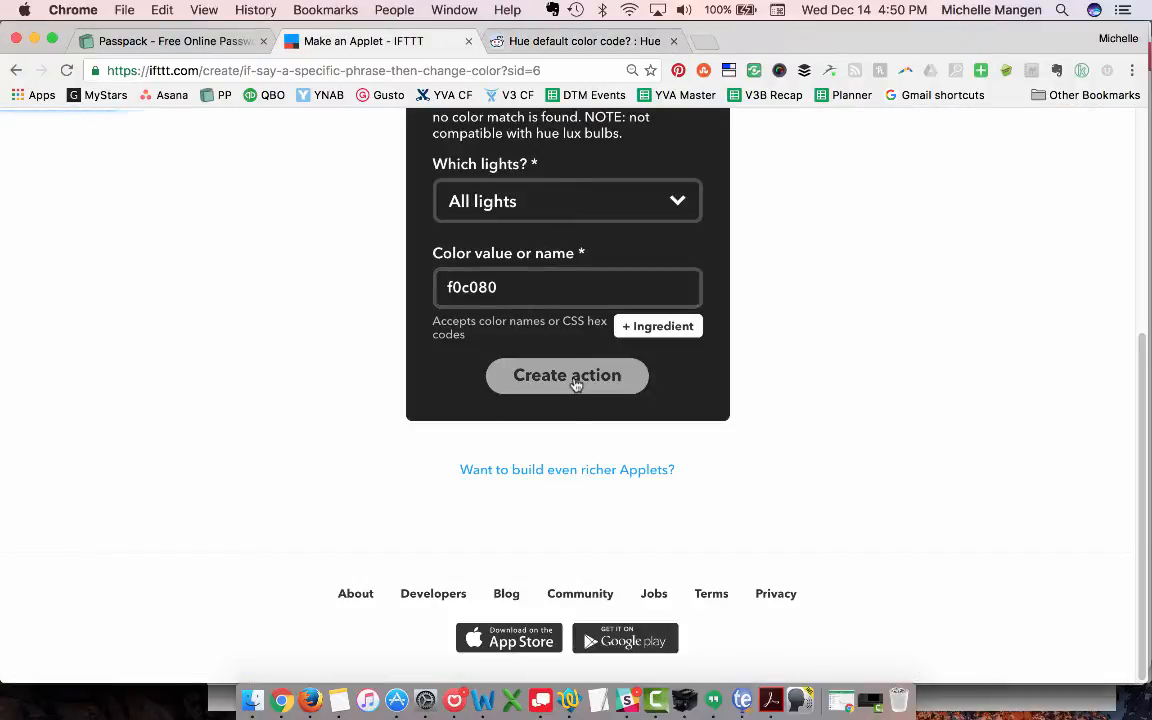
# Step: Create the colour action, turn off run notifications, and finish the applet
pyautogui.click(567, 375)
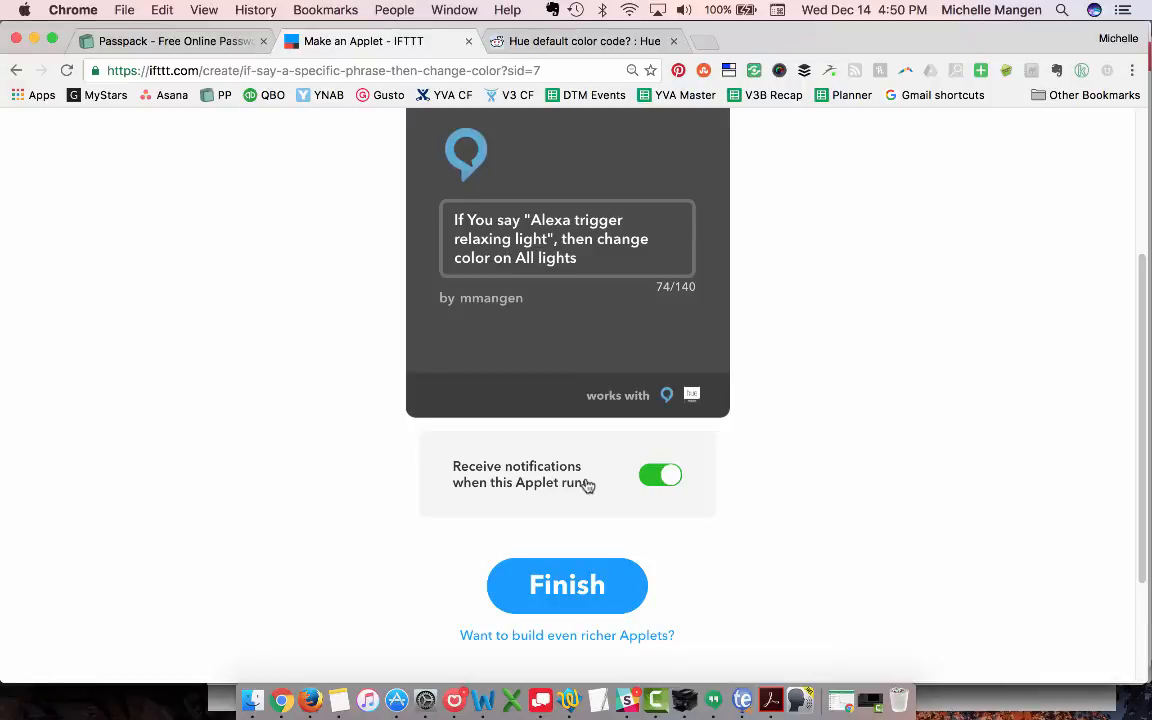
pyautogui.moveTo(660, 475)
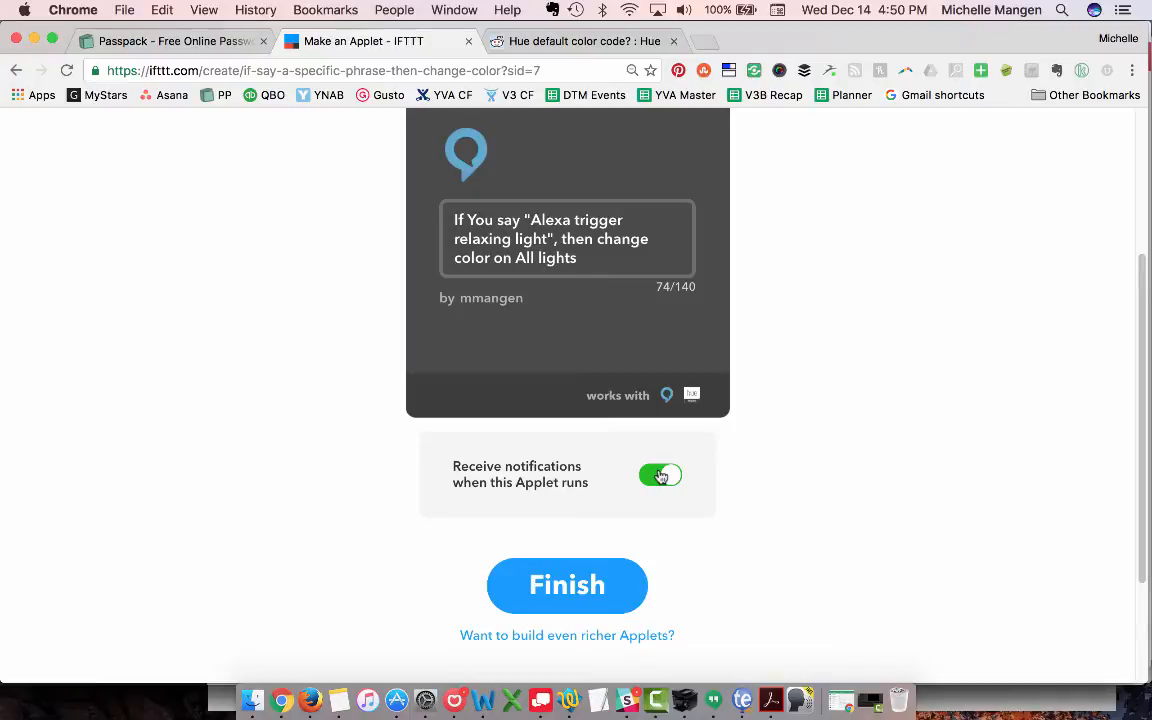
pyautogui.click(660, 475)
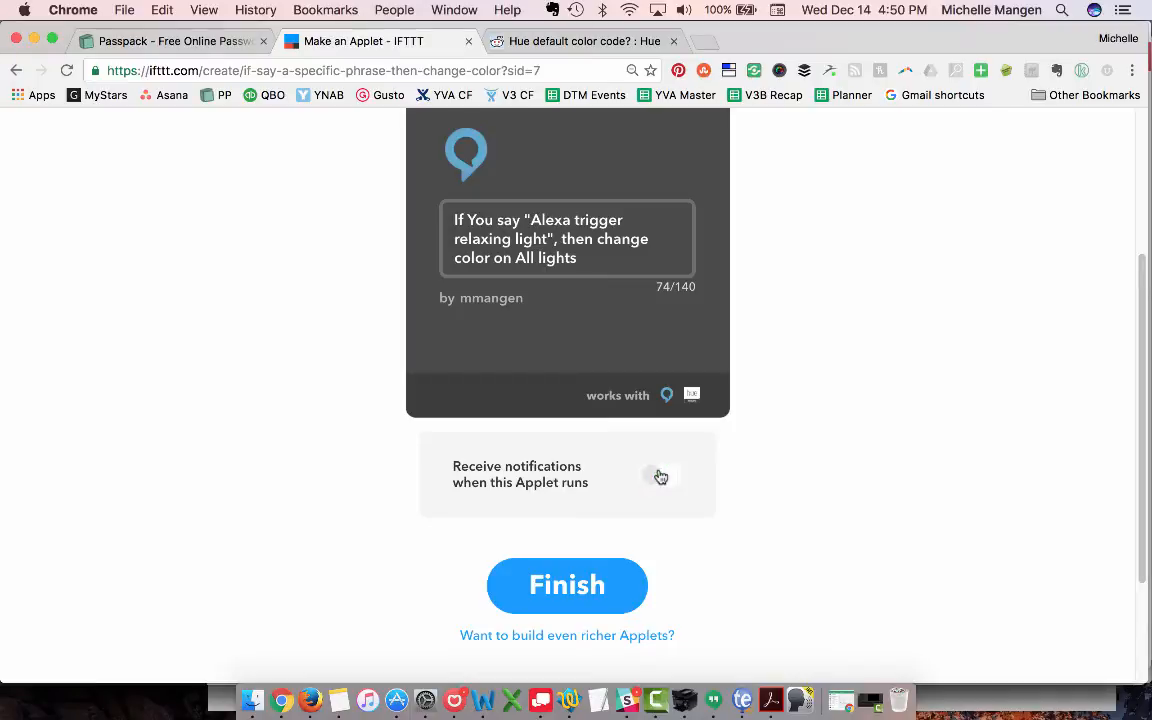
pyautogui.click(660, 475)
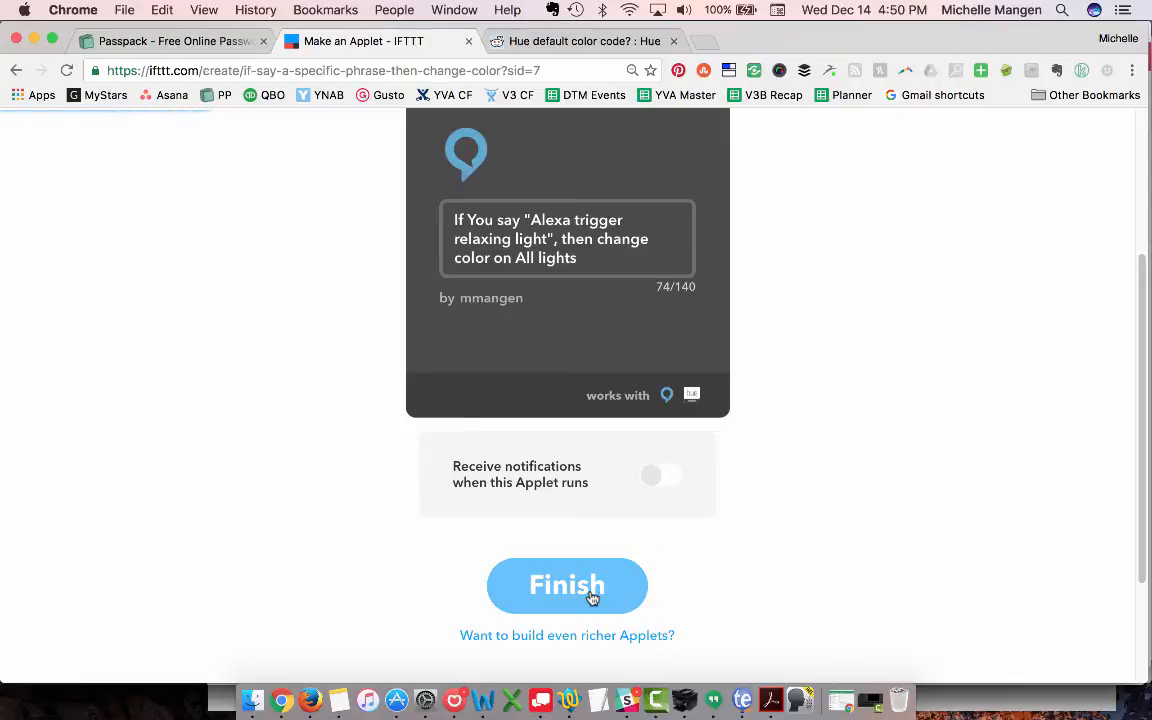
pyautogui.click(567, 586)
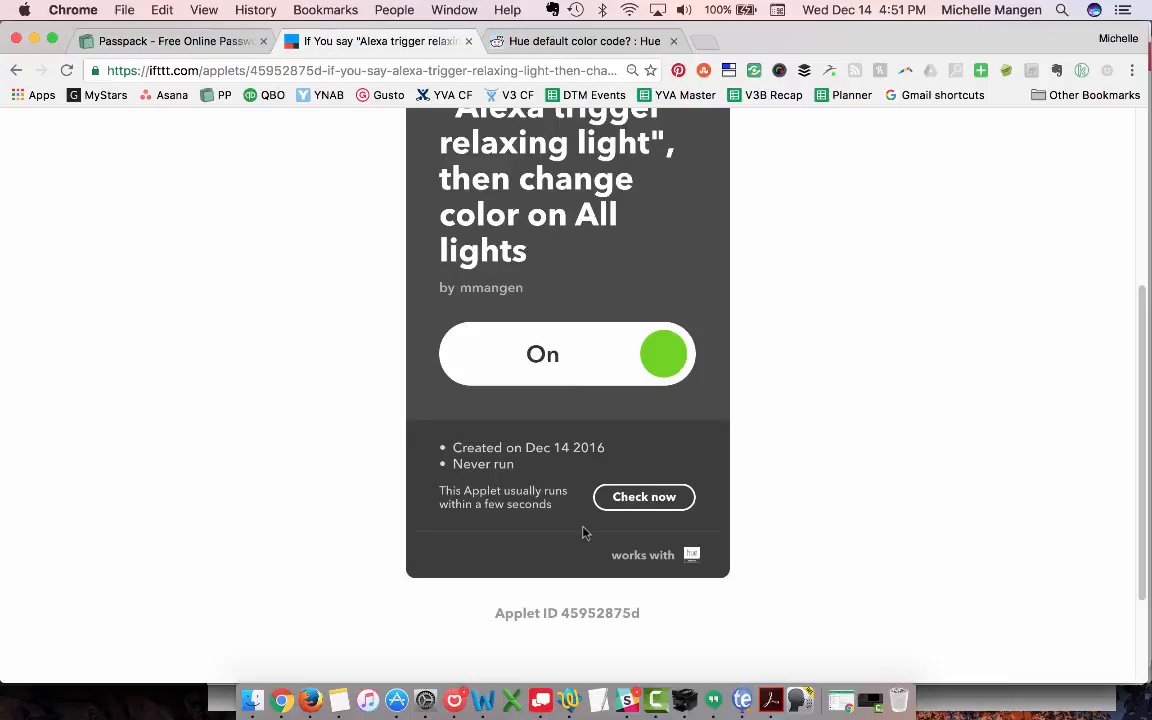
# Step: View the new relaxing-light applet page showing it on and never run
pyautogui.click(644, 497)
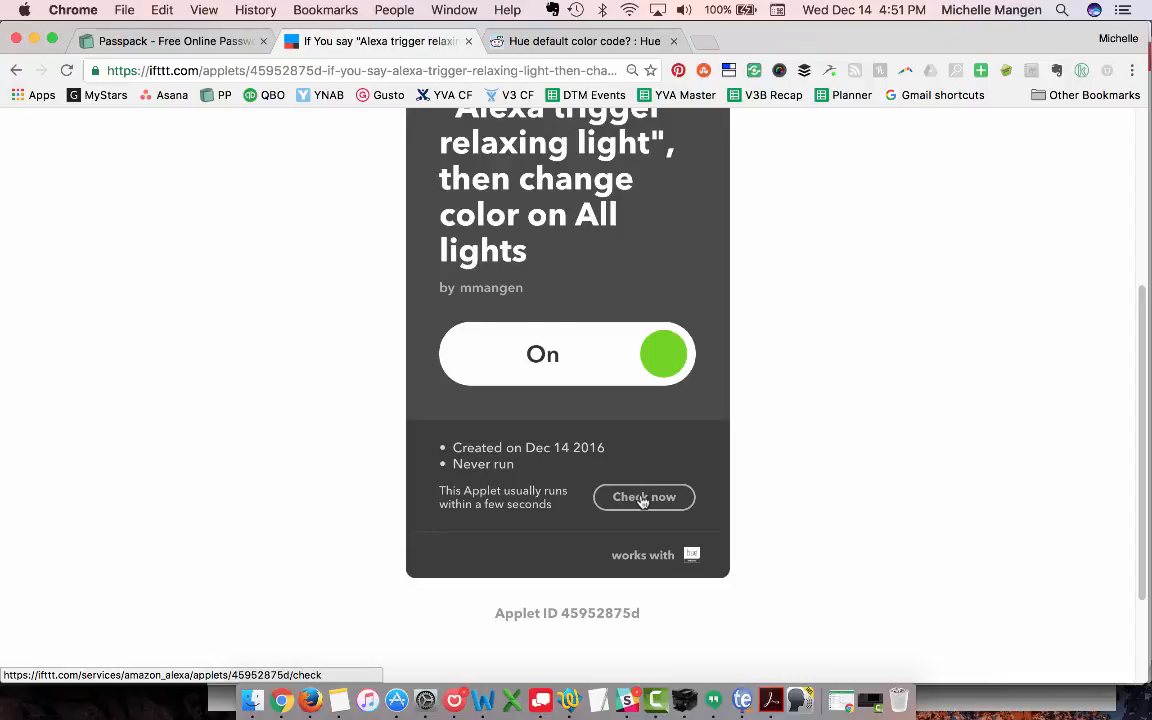
pyautogui.moveTo(332, 206)
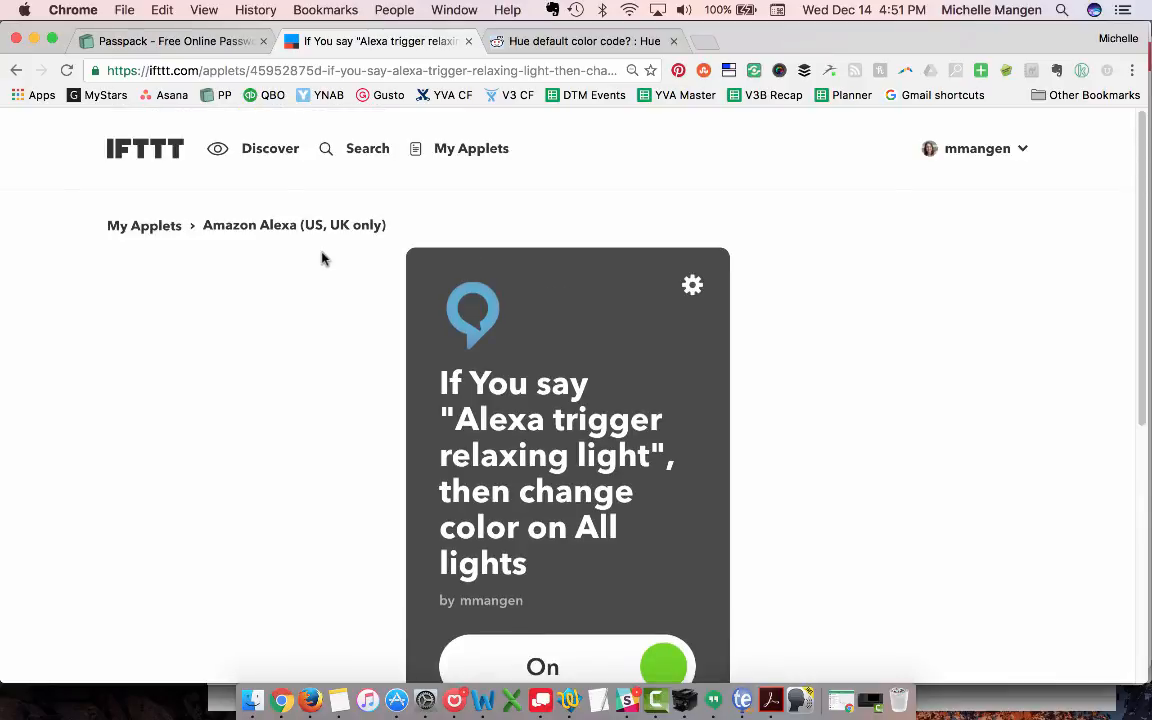
pyautogui.moveTo(443, 173)
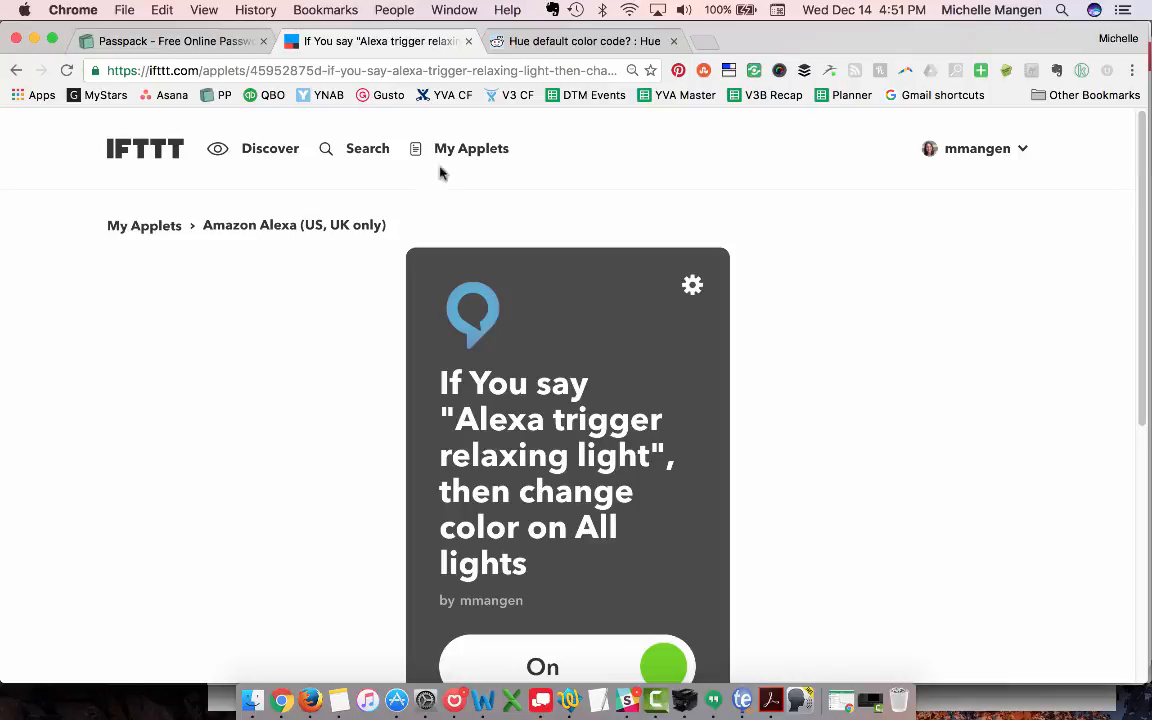
pyautogui.moveTo(471, 148)
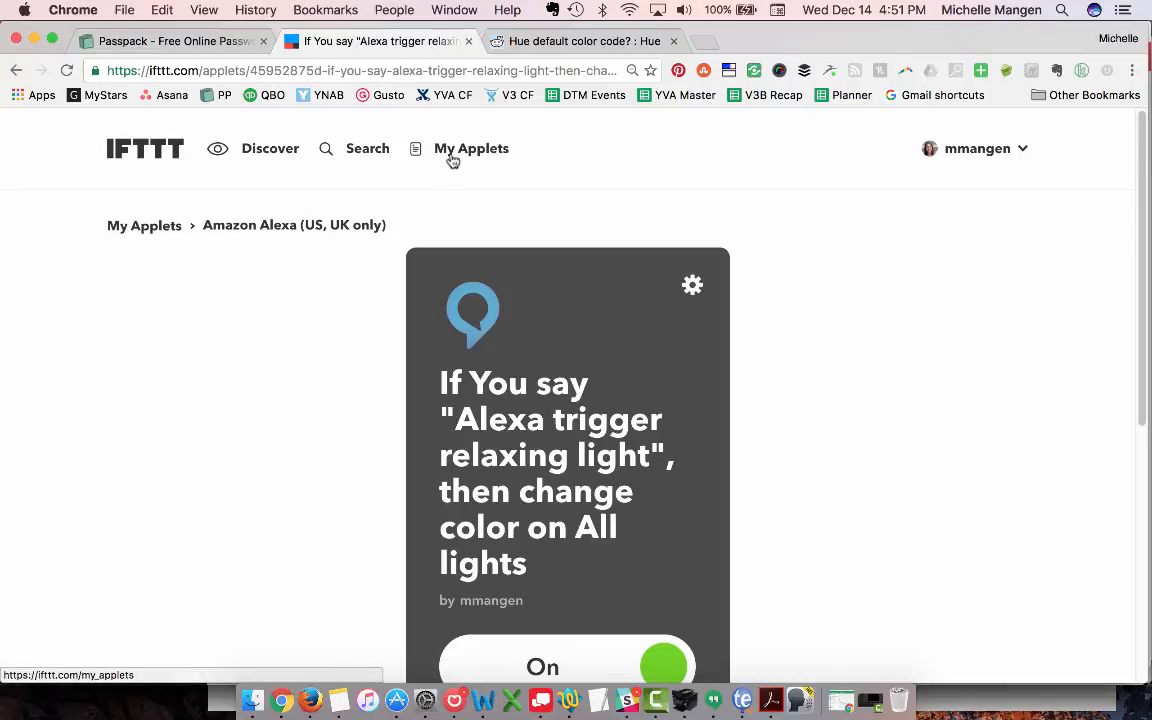